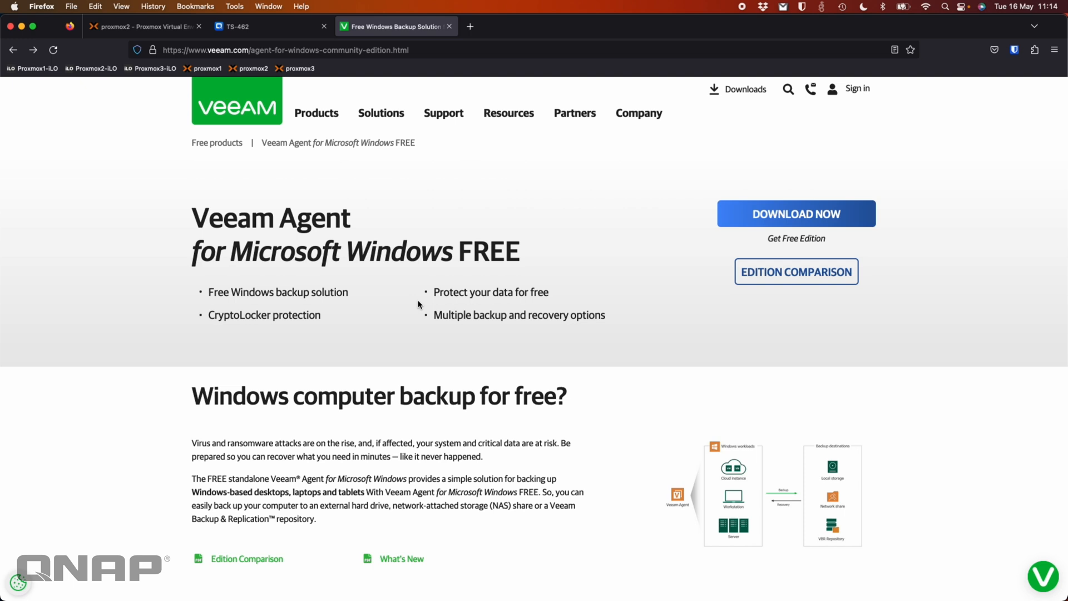
mouse_move(734, 319)
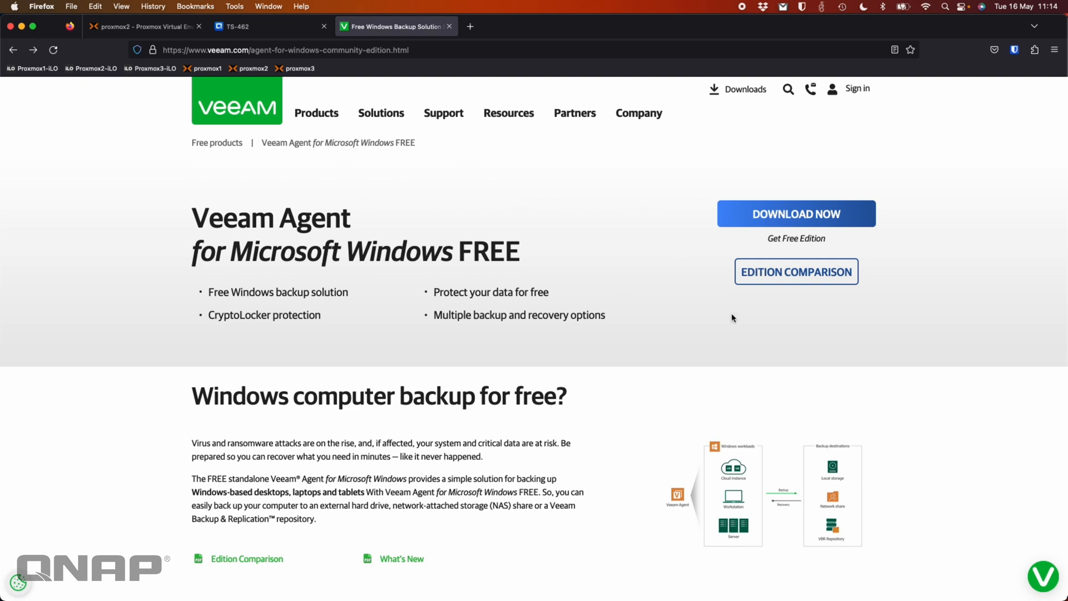
mouse_move(794, 284)
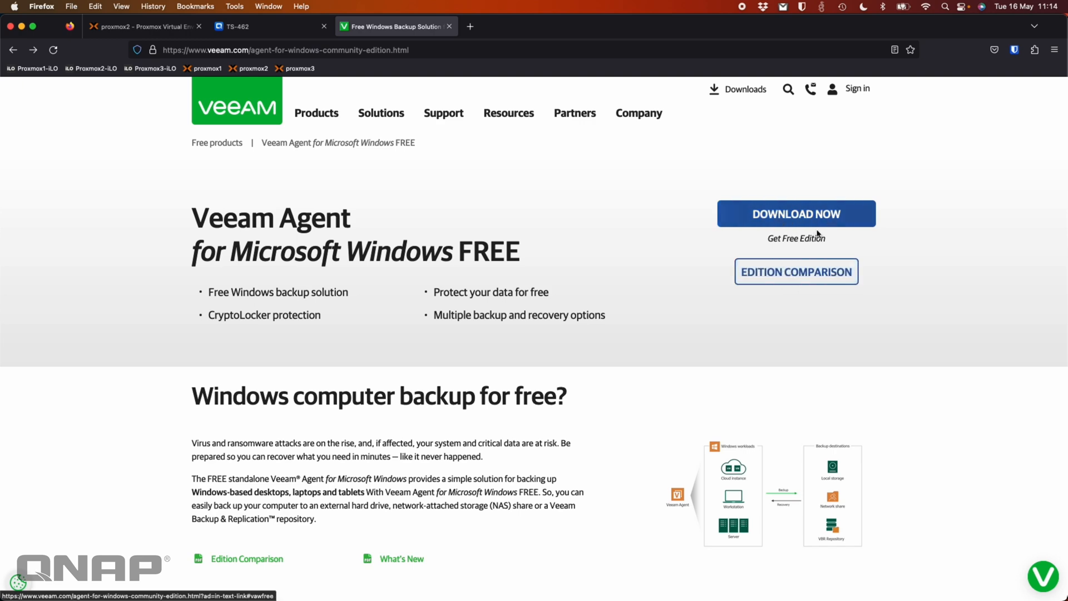
- Bring up the Download FREE Product form for Veeam Agent for Microsoft Windows
left_click(795, 213)
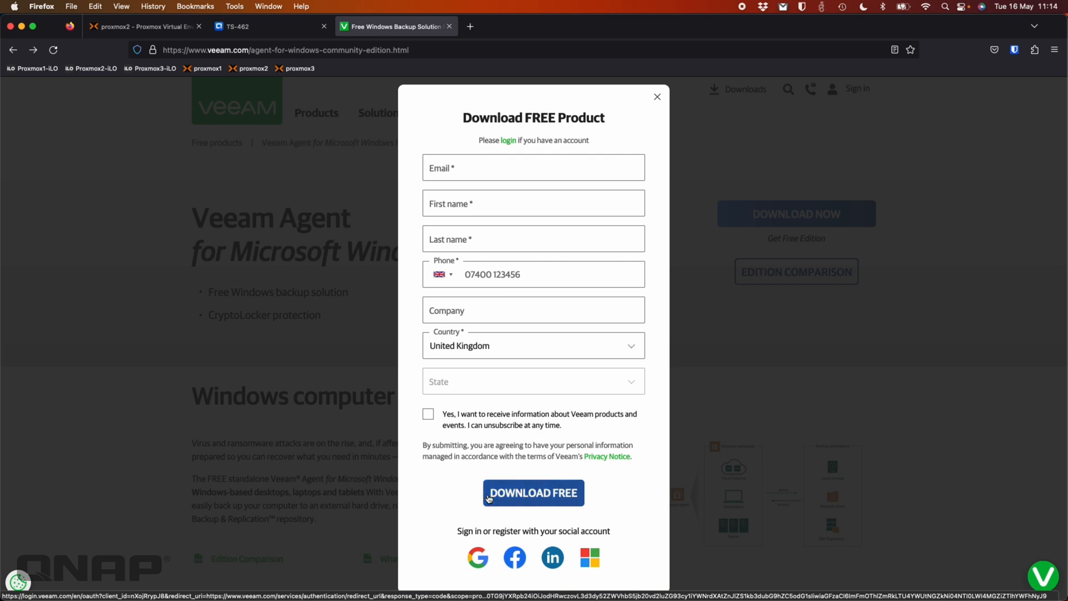
mouse_move(533, 494)
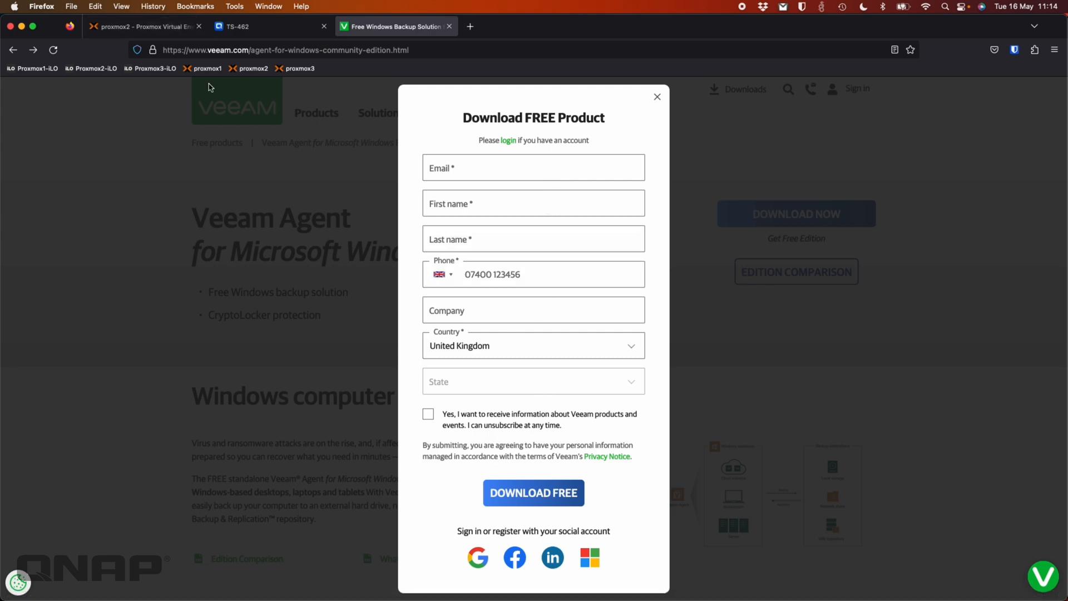
left_click(142, 27)
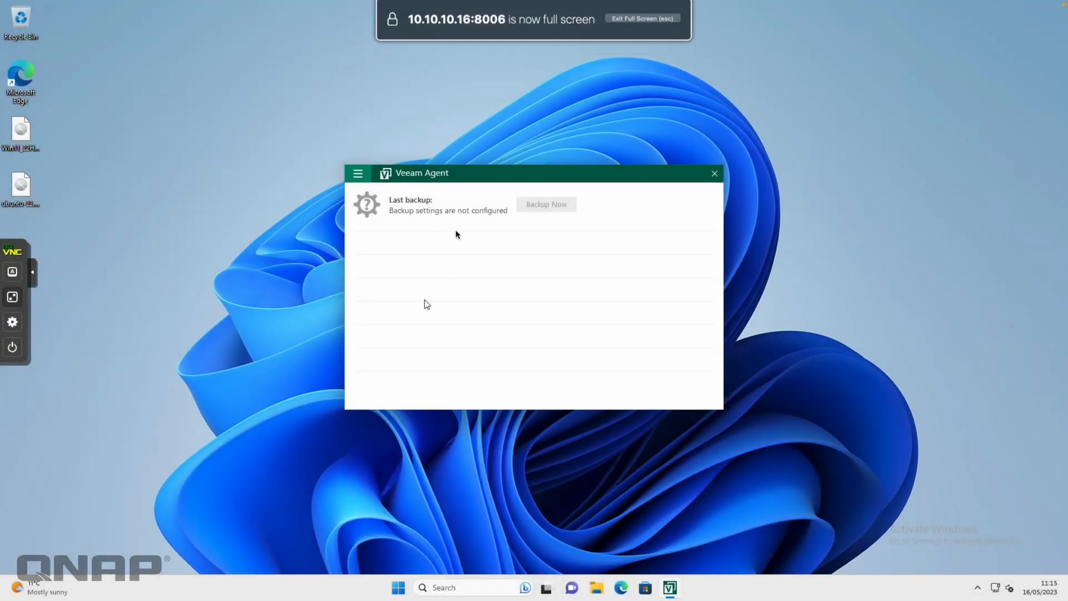
mouse_move(569, 248)
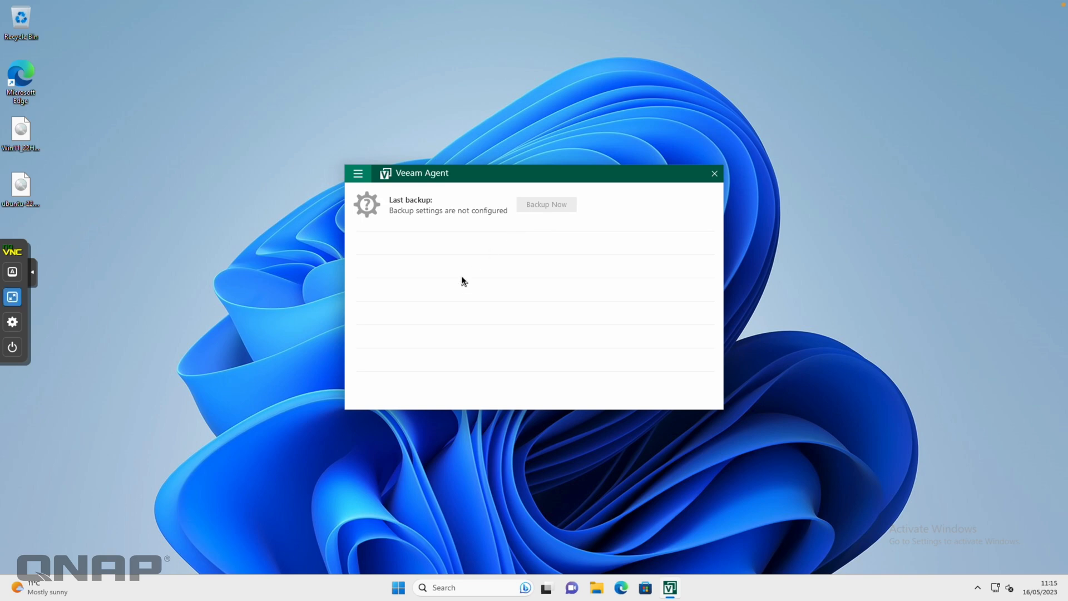
mouse_move(367, 207)
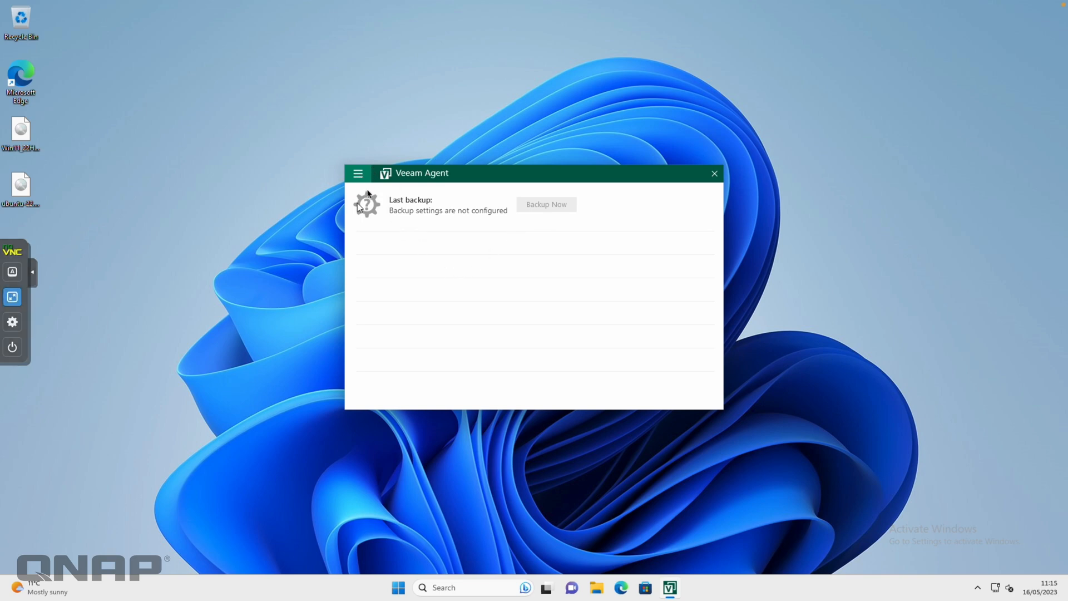
- Start Add New Job from the menu and approve the UAC prompt for the configuration tool
left_click(358, 173)
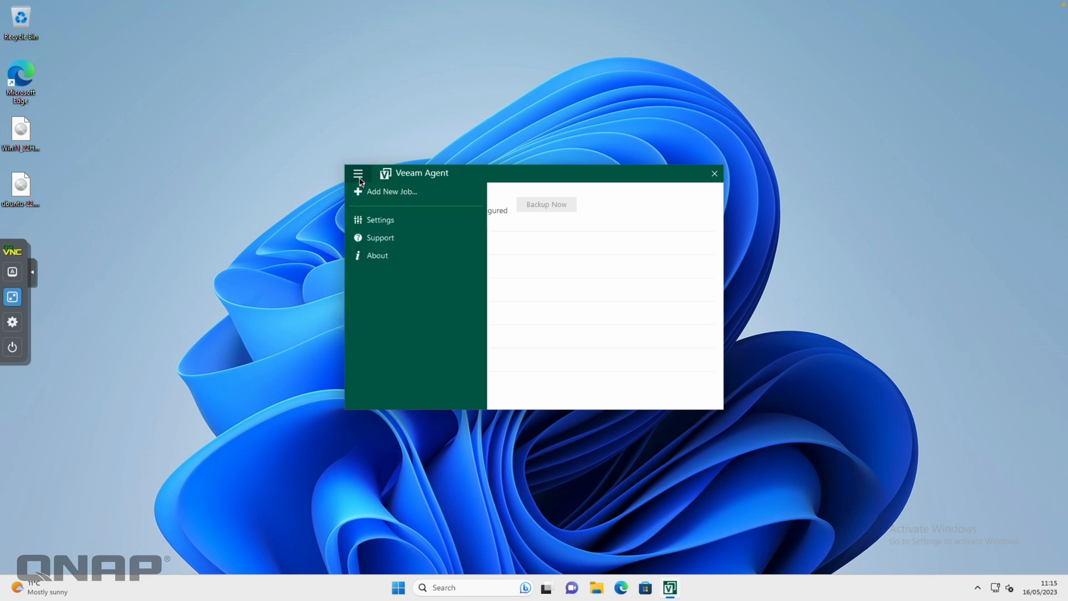
mouse_move(402, 196)
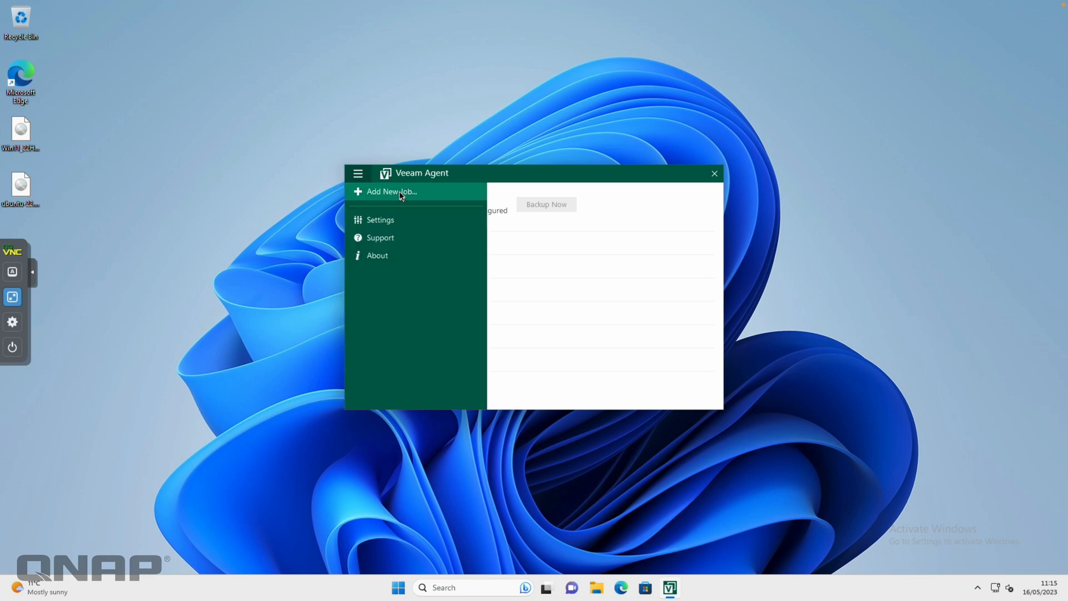
left_click(391, 191)
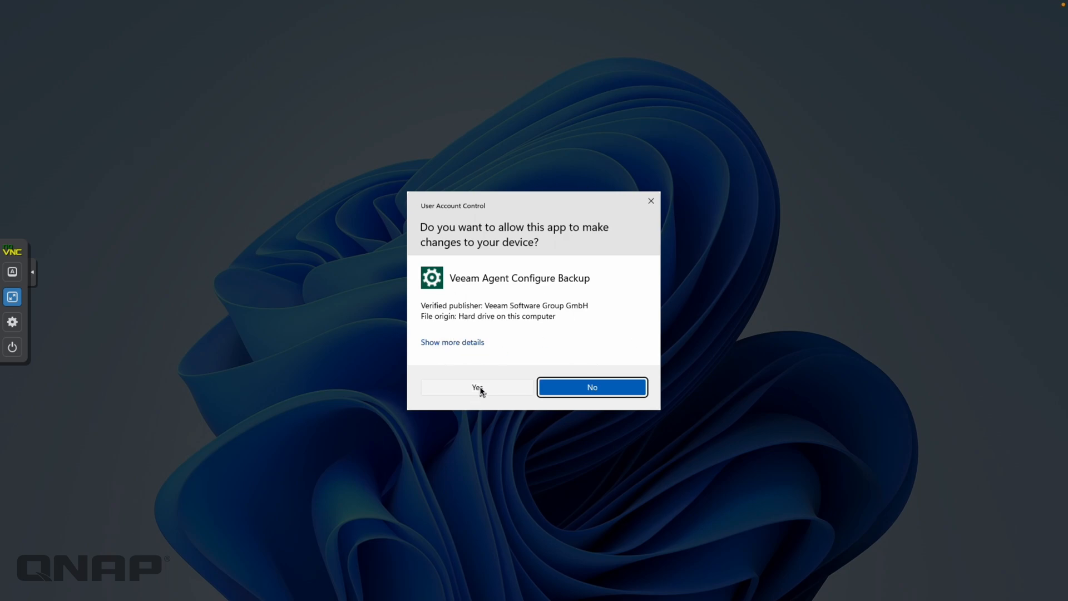
left_click(476, 388)
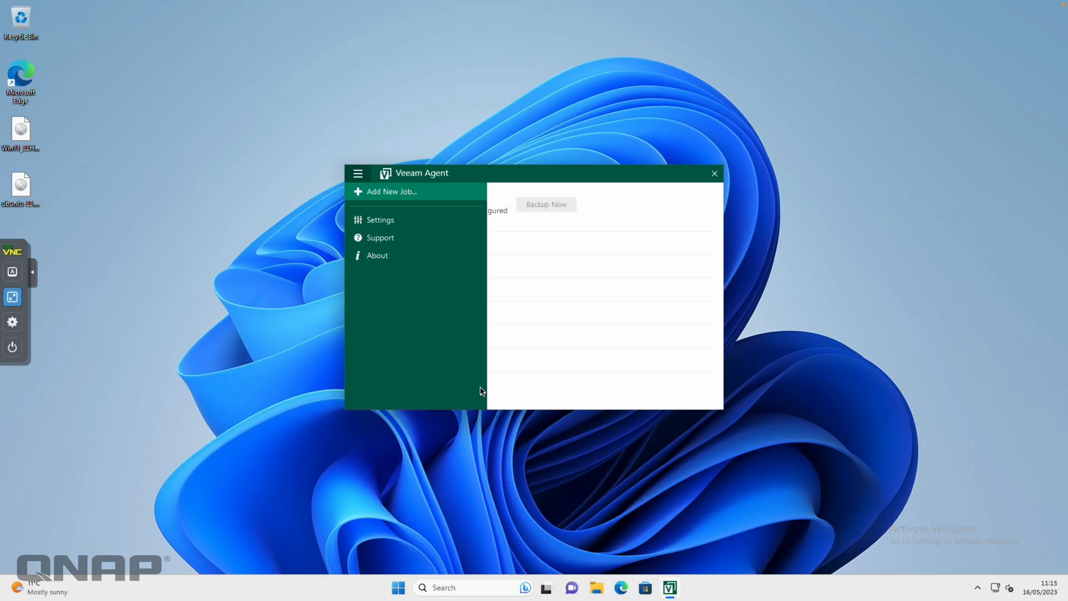
left_click(390, 192)
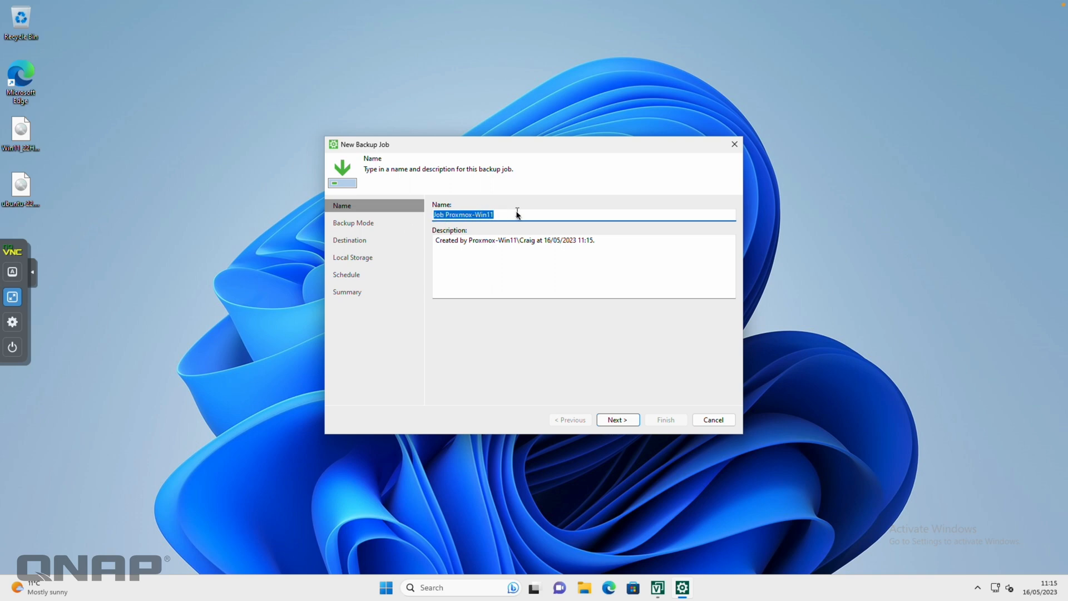
mouse_move(589, 321)
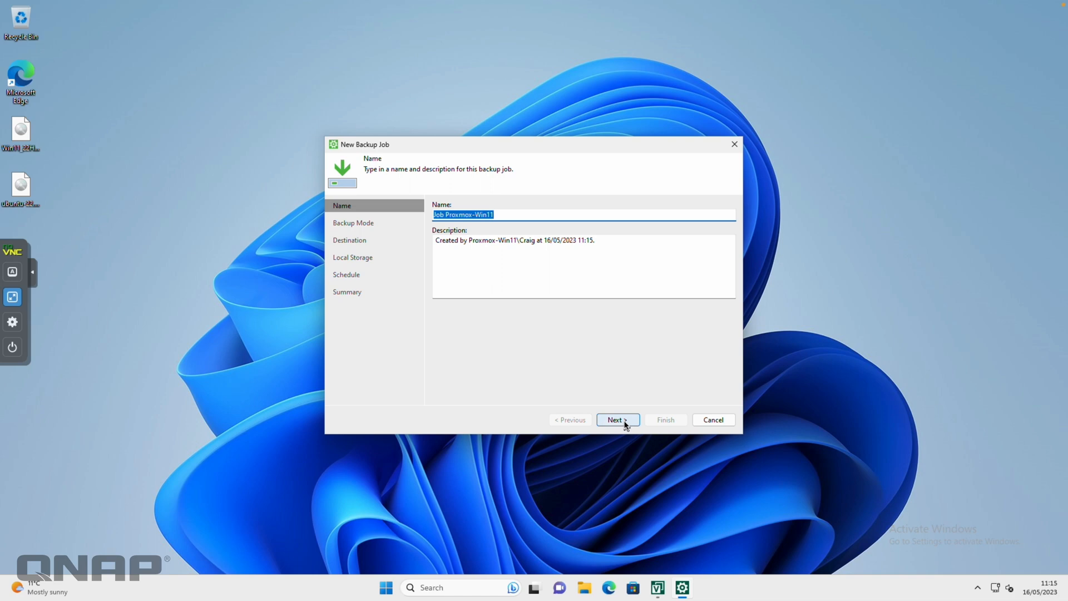
- Keep the name Job Proxmox-Win11 and the Entire computer backup mode
left_click(618, 419)
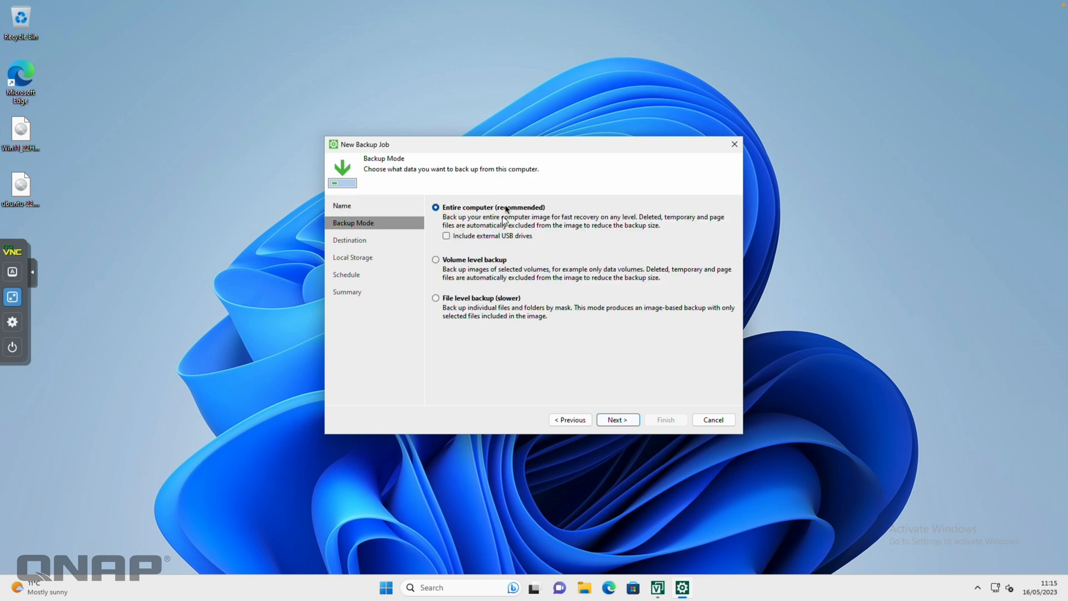
mouse_move(488, 202)
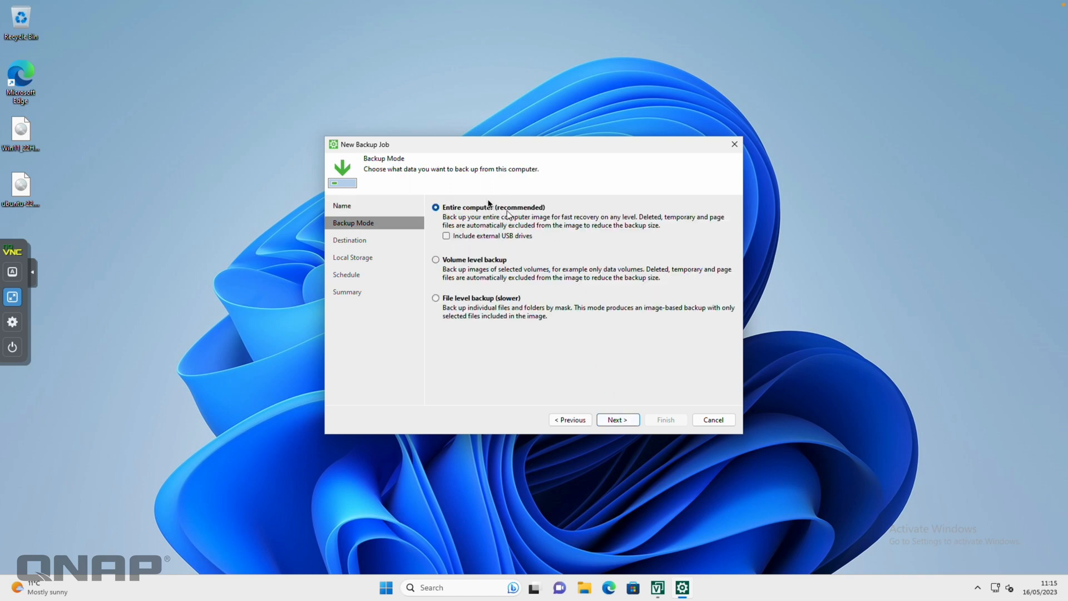
mouse_move(481, 327)
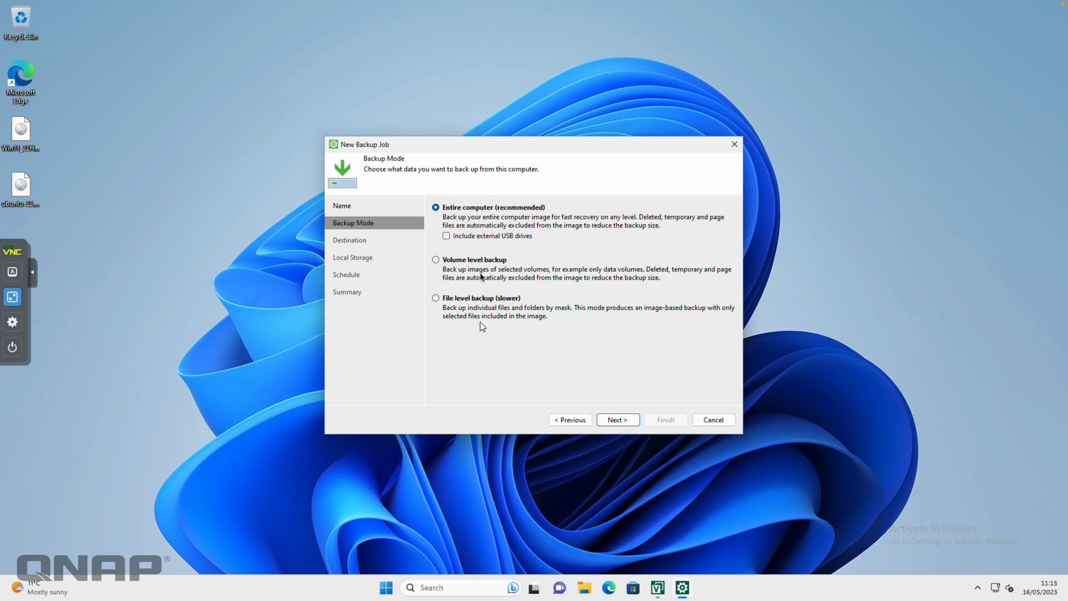
mouse_move(612, 400)
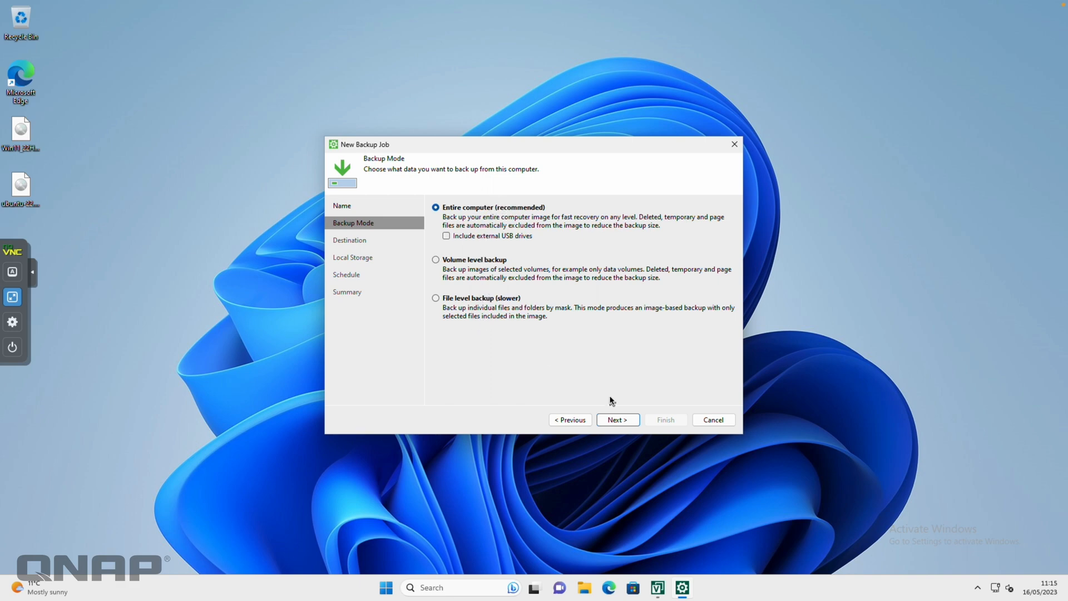
mouse_move(492, 243)
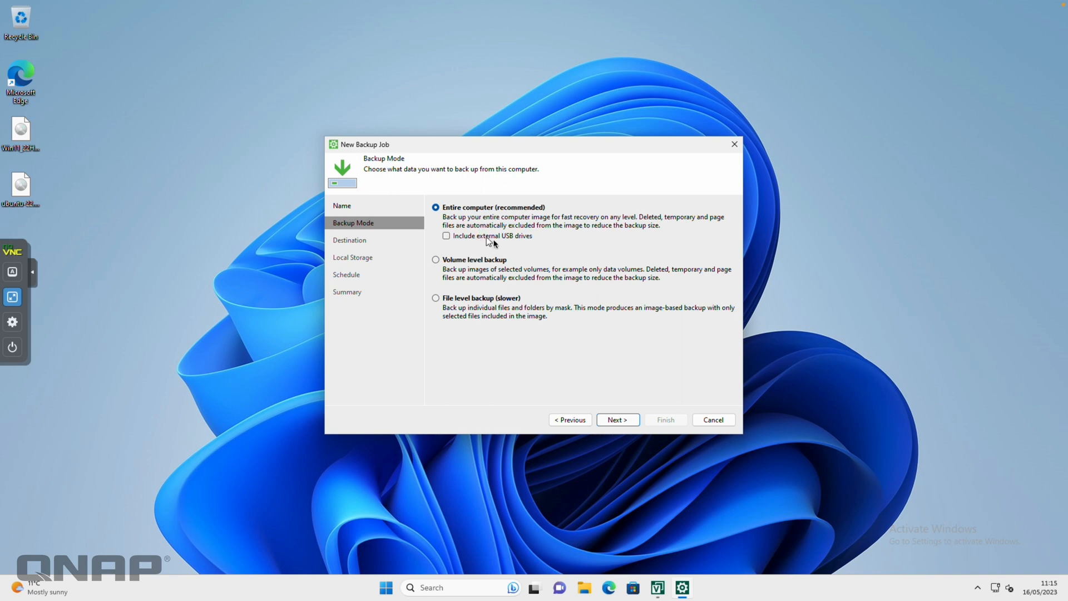
mouse_move(497, 244)
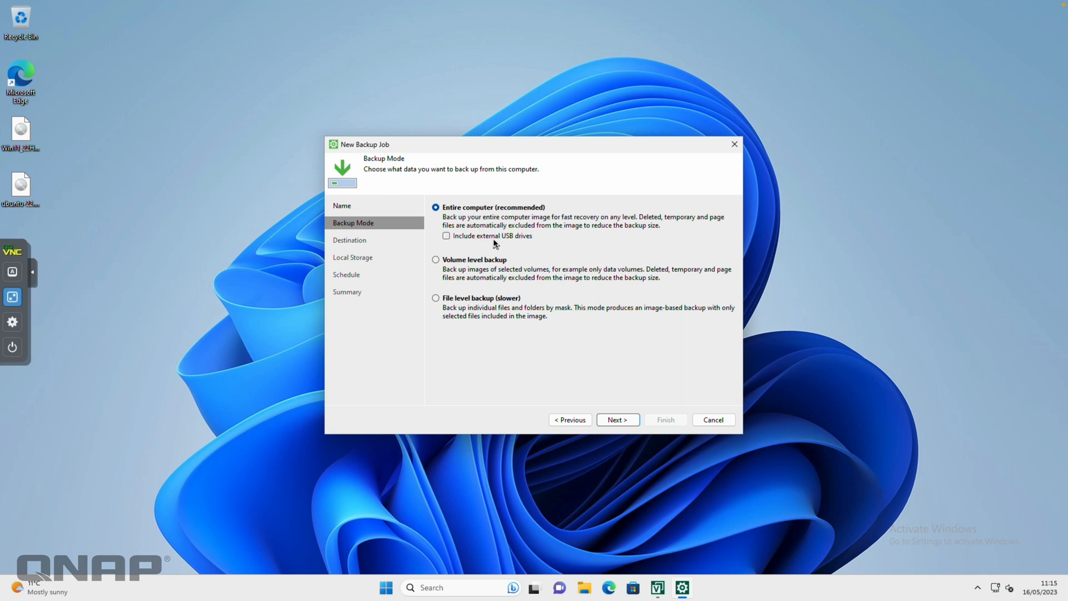
mouse_move(634, 423)
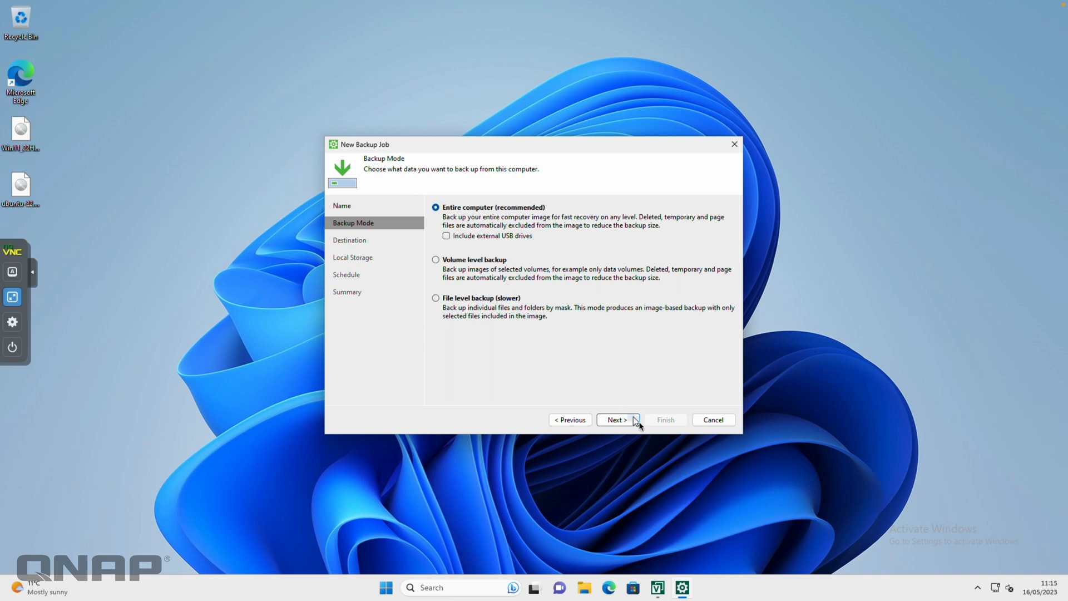
left_click(618, 420)
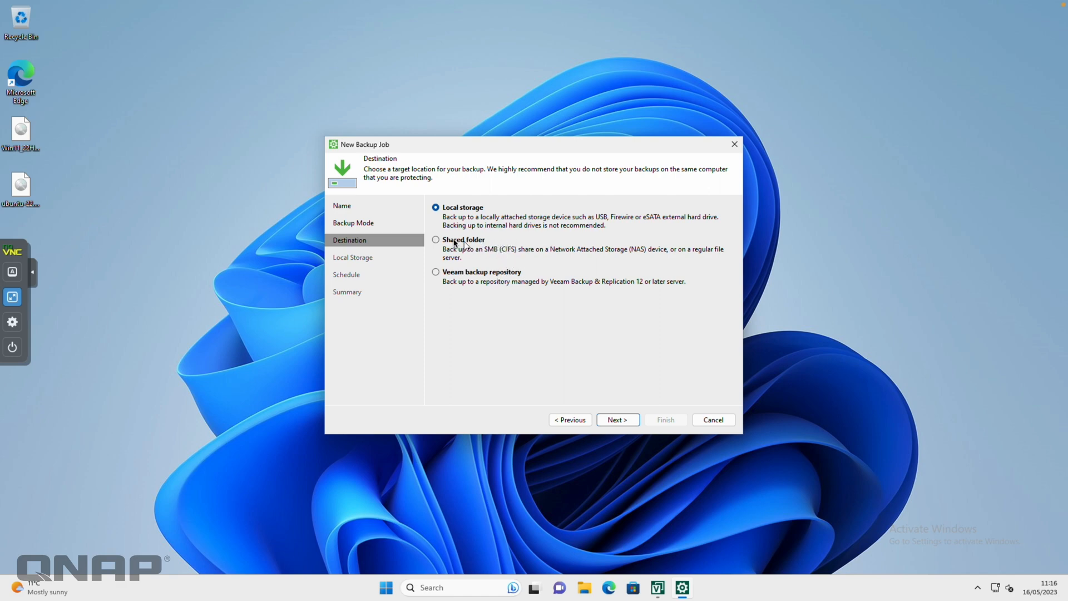
mouse_move(468, 251)
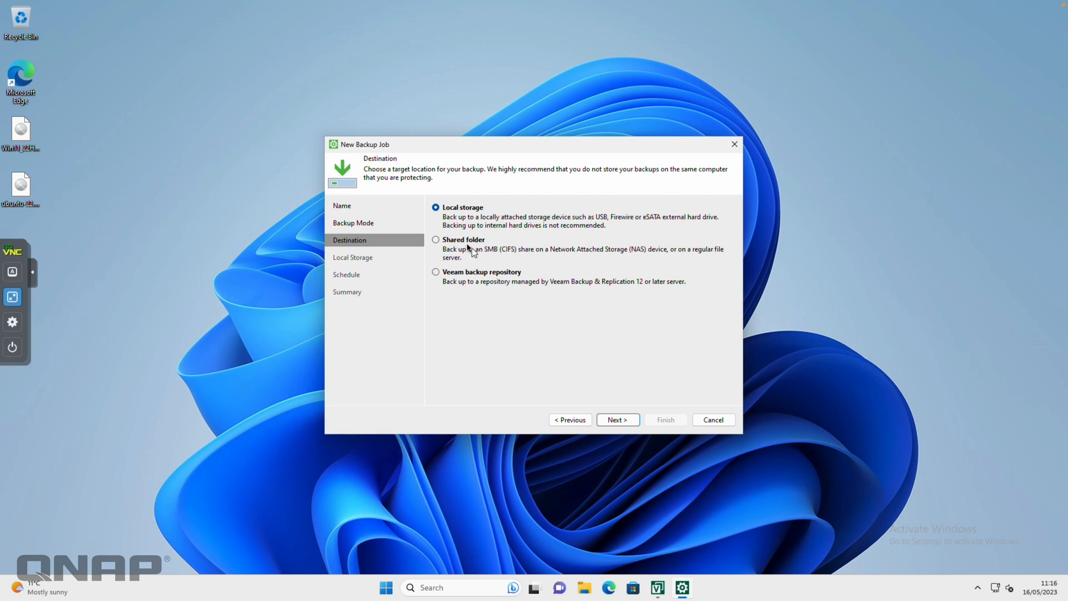
- Choose Shared folder as the backup destination and continue
left_click(435, 239)
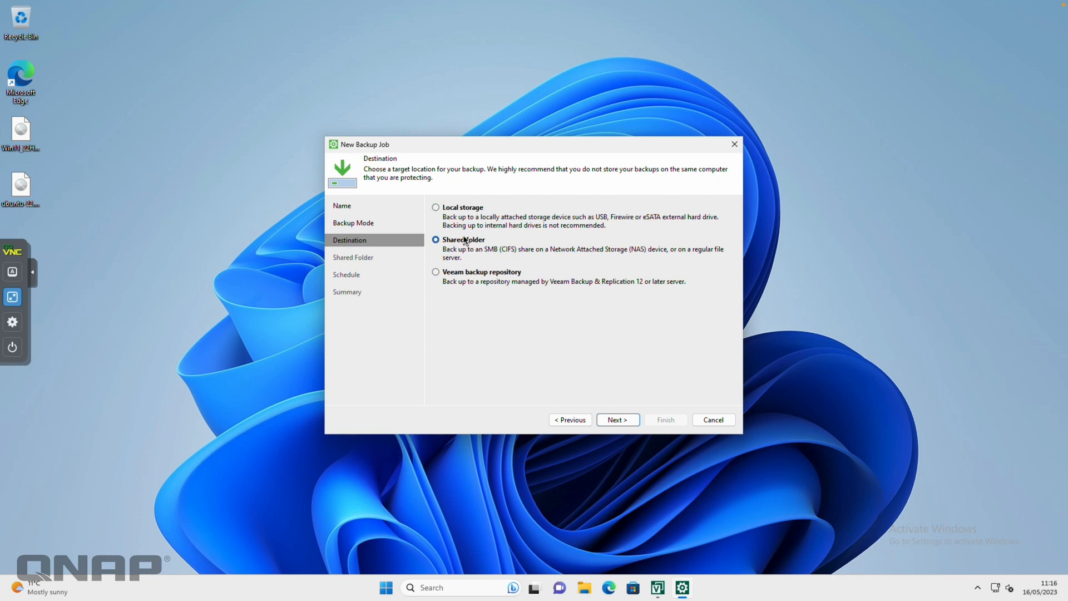
left_click(618, 419)
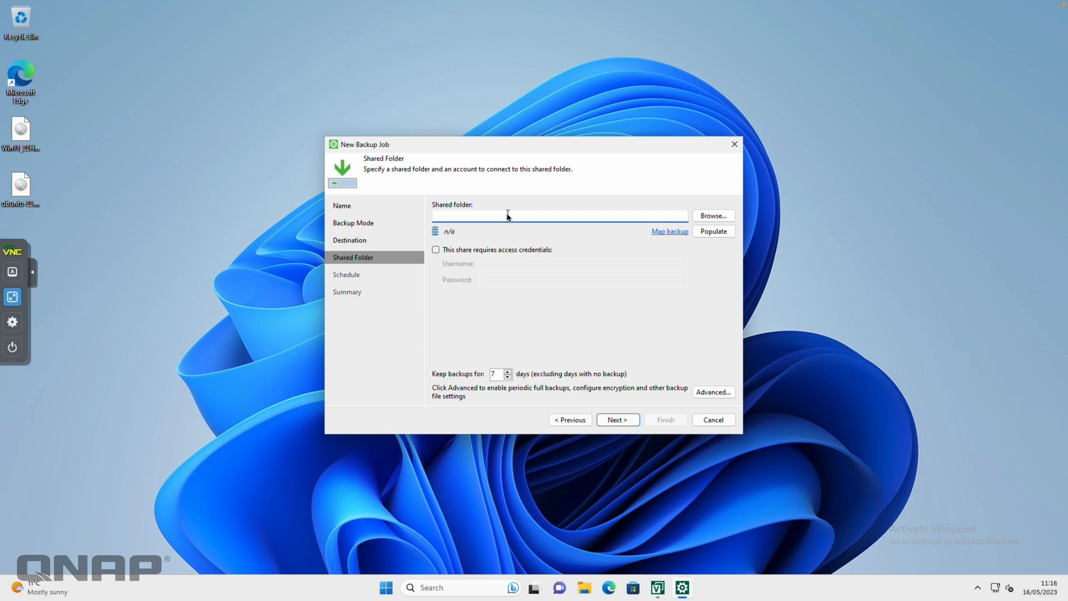
- Enter \\TS-462\Veeam as the shared folder path
type("\\\\")
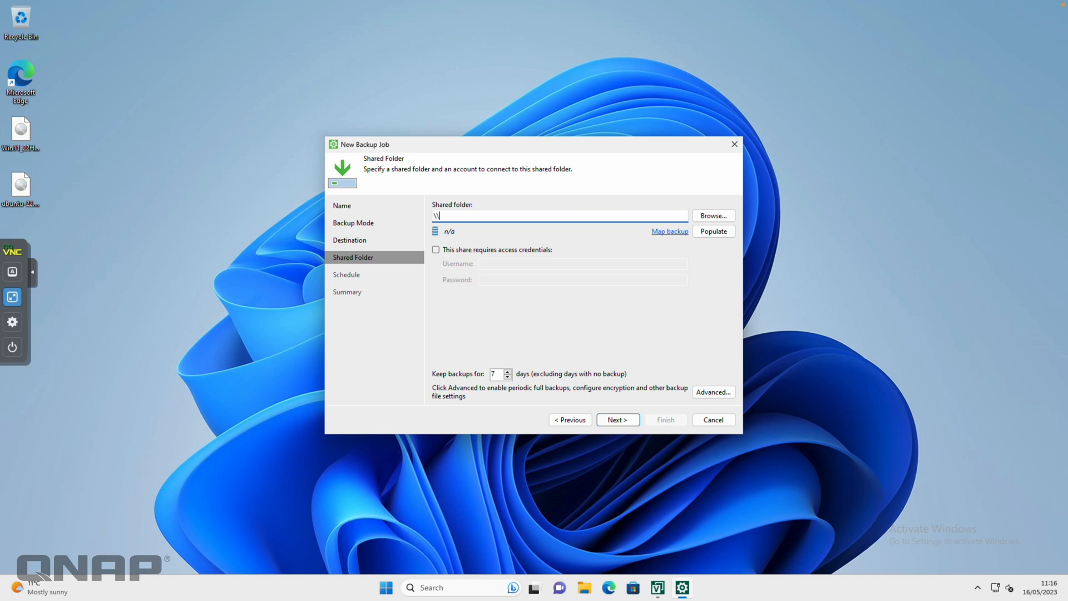
type("TS-462")
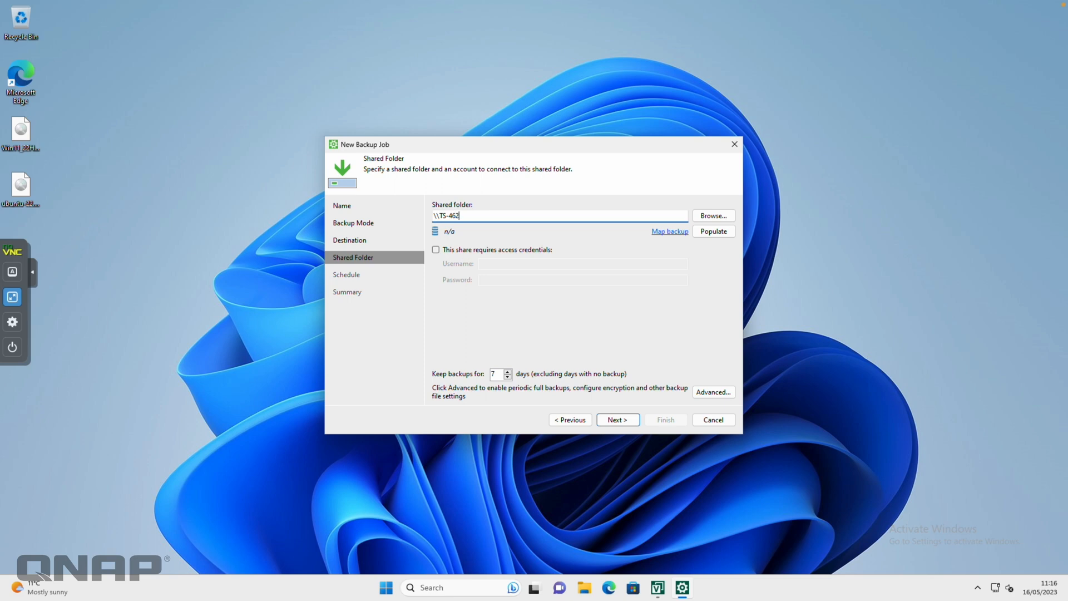
type("\\")
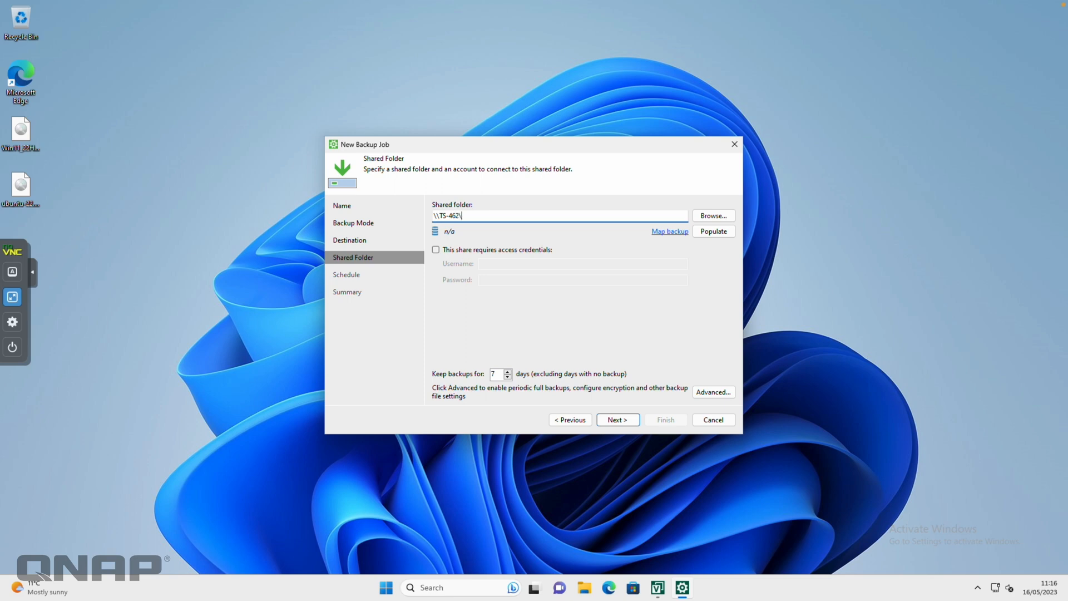
type("Veeam")
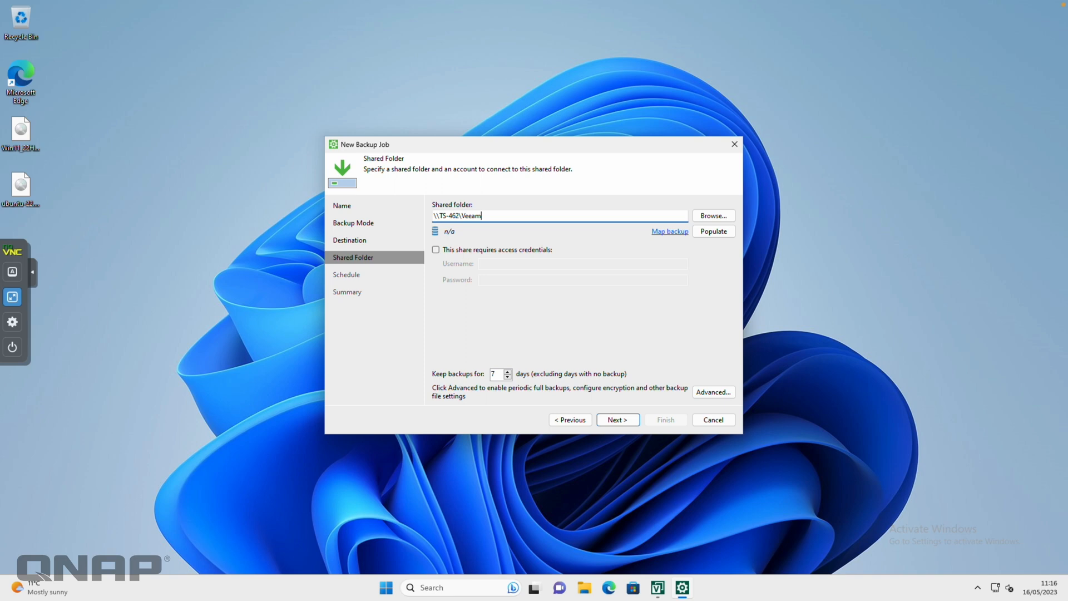
mouse_move(485, 237)
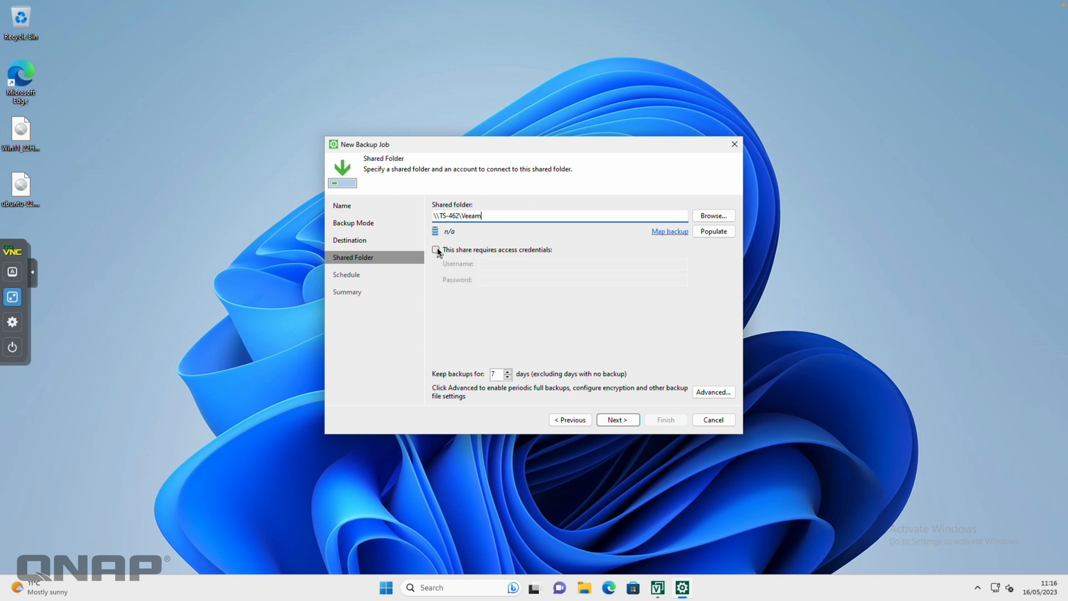
- Enable share credentials with user craig, populate to show 2.0 TB free, glance at Advanced, continue
left_click(435, 249)
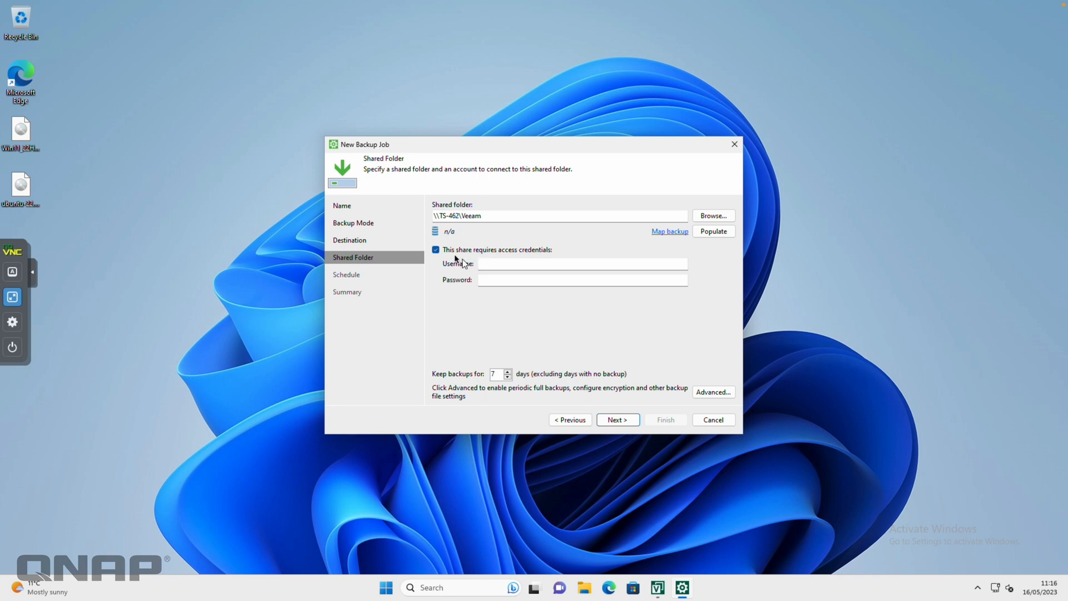
left_click(582, 264)
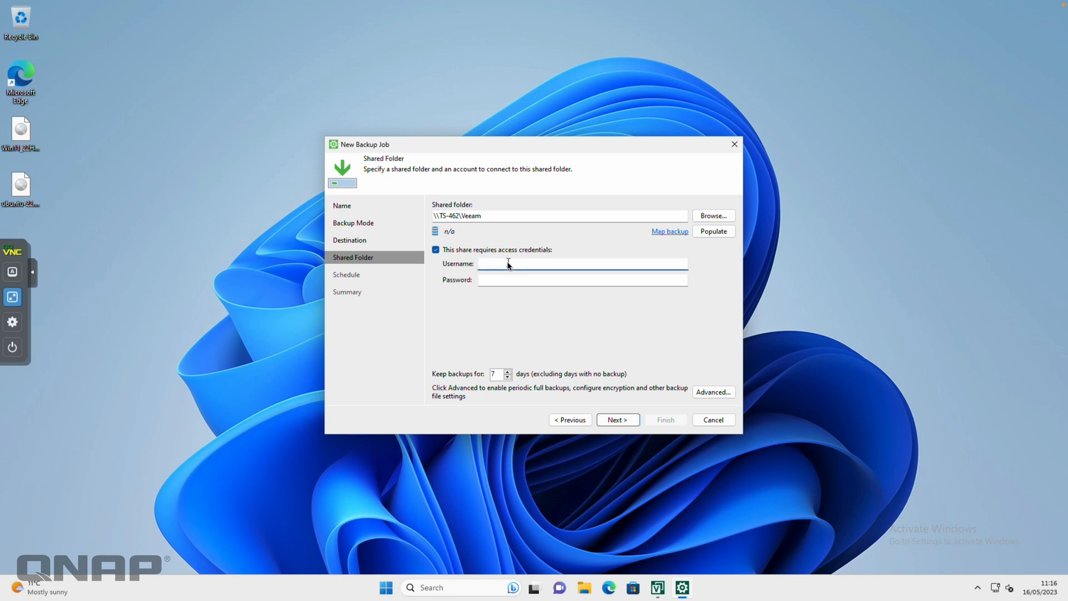
type("craig")
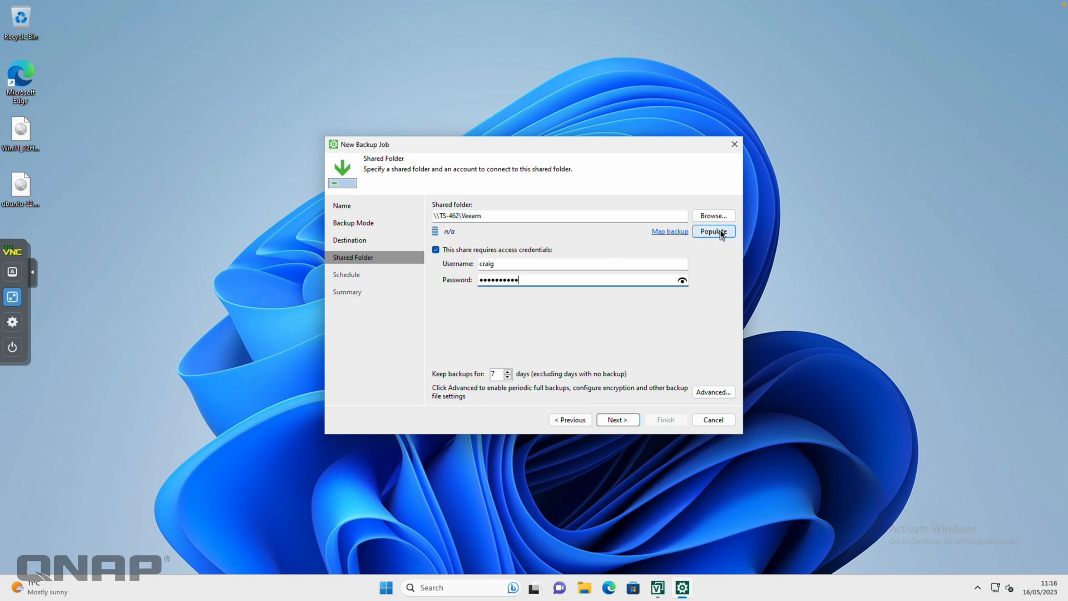
left_click(715, 231)
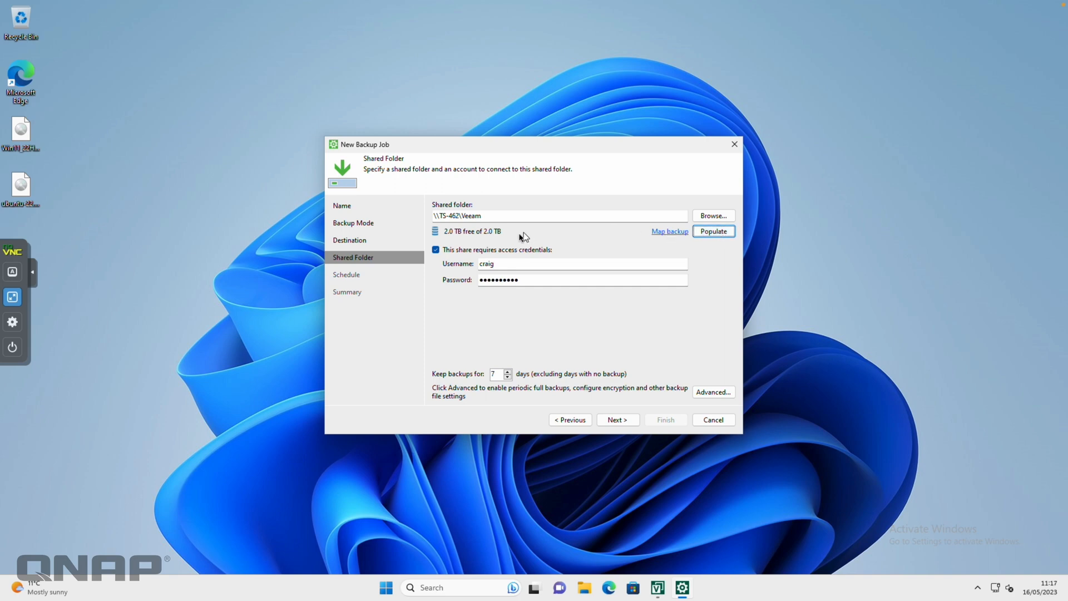
mouse_move(492, 241)
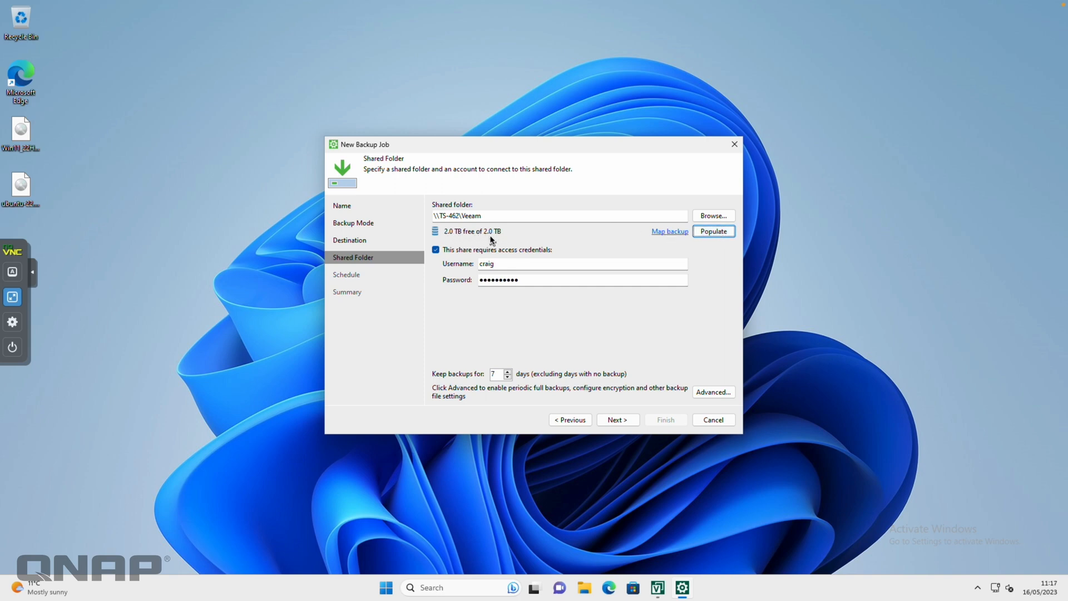
mouse_move(491, 237)
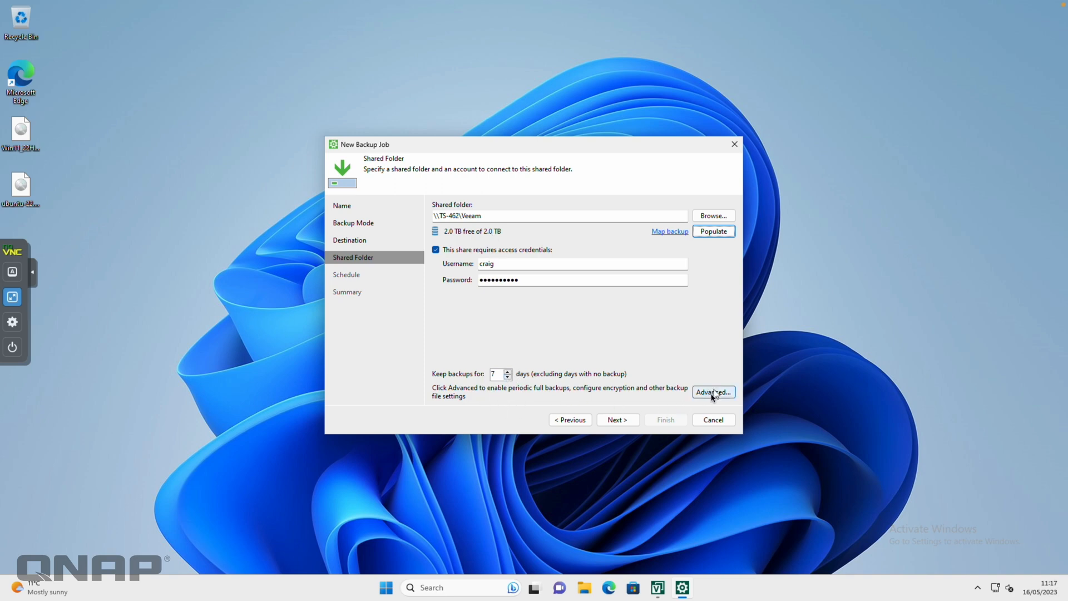
left_click(715, 392)
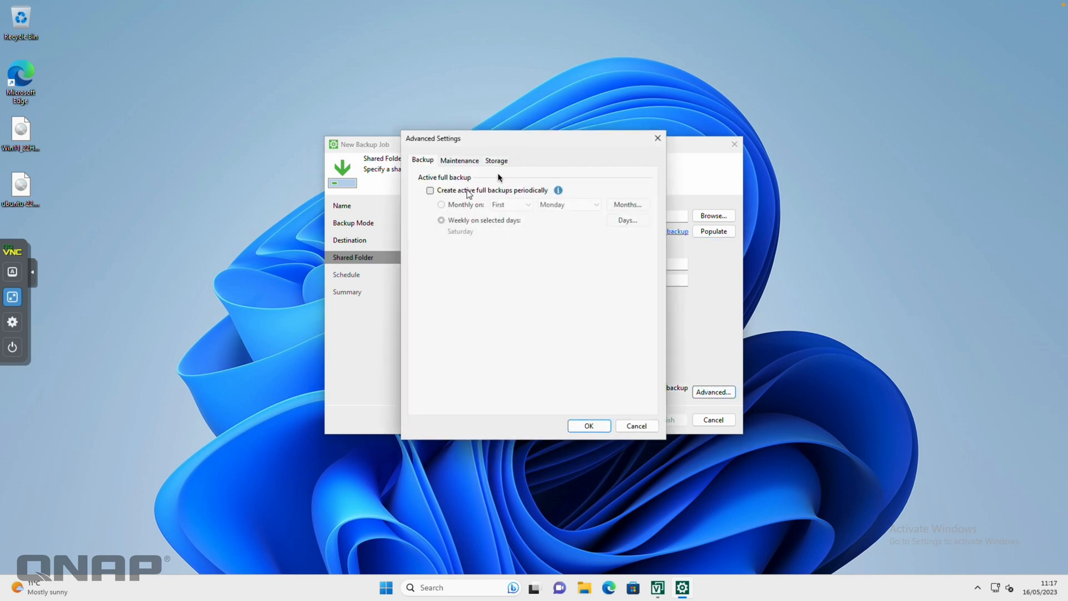
left_click(589, 425)
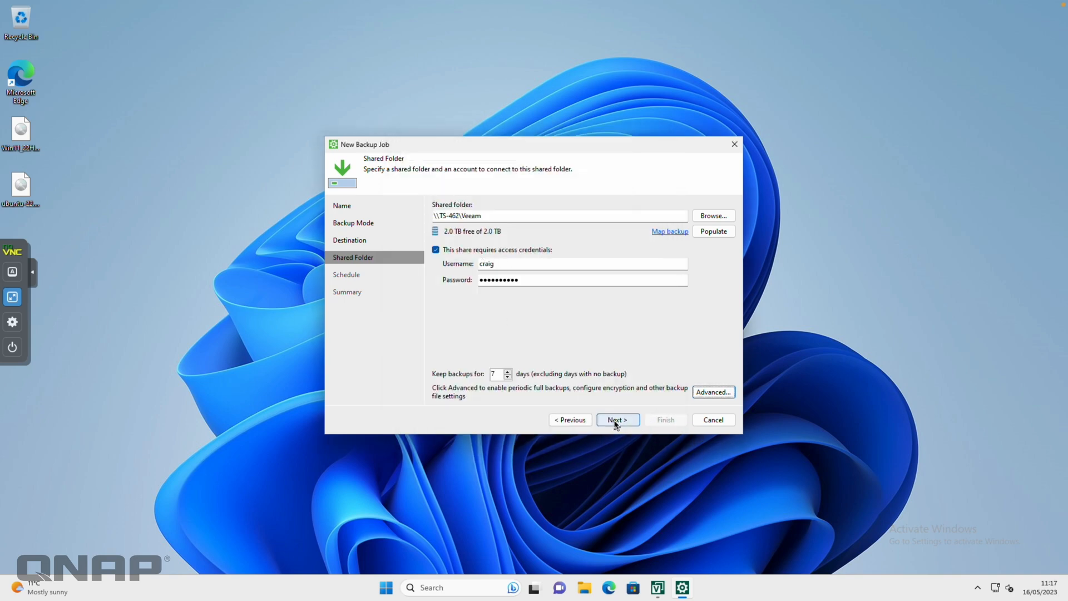
left_click(618, 420)
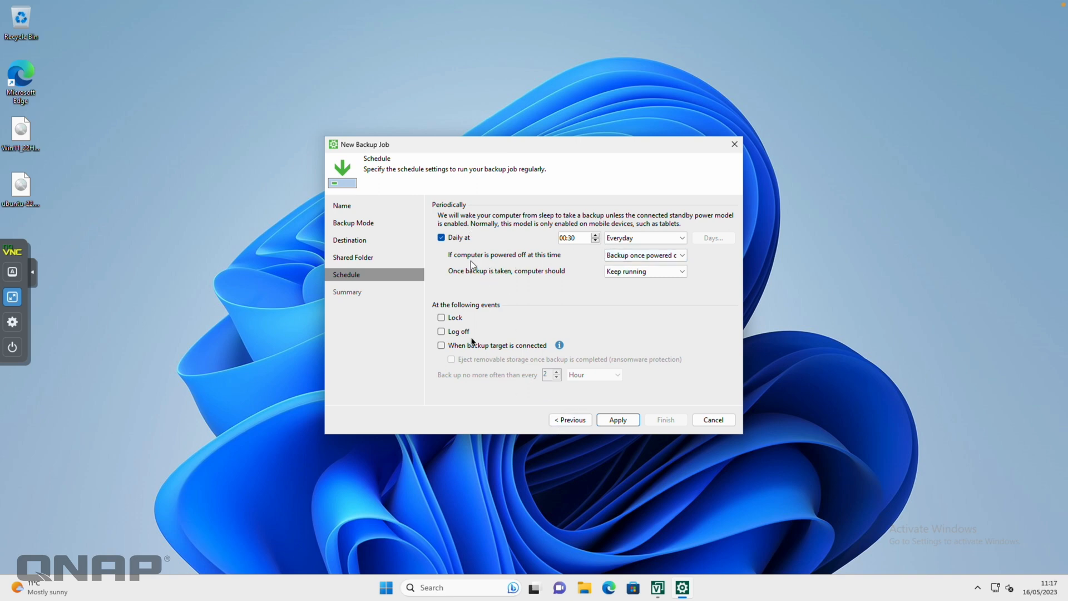
- Apply the daily 00:30 schedule, review the summary and finish creating Job Proxmox-Win11
left_click(619, 419)
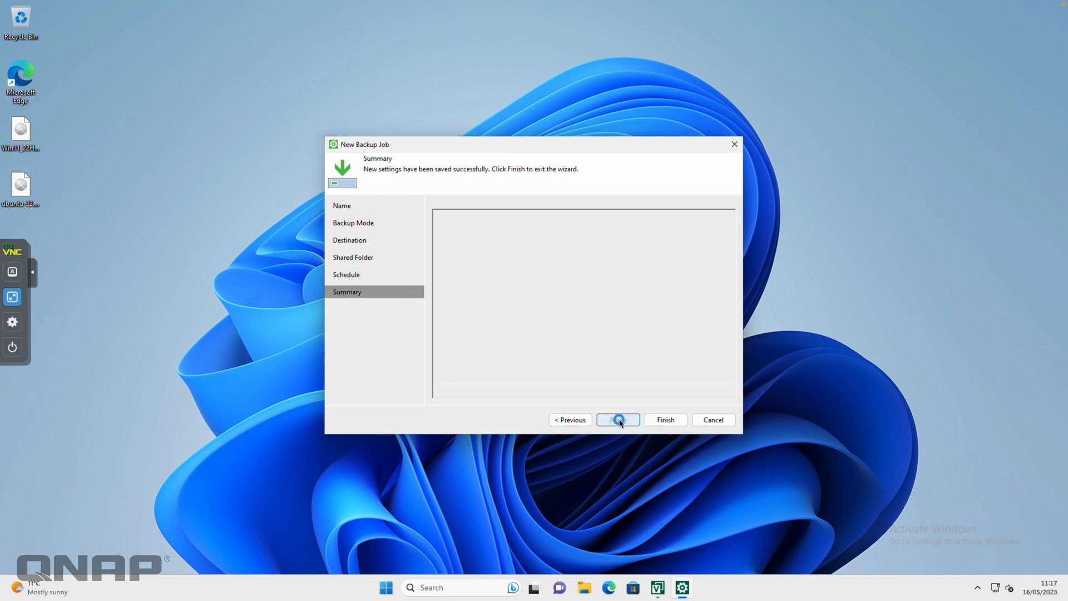
left_click(618, 420)
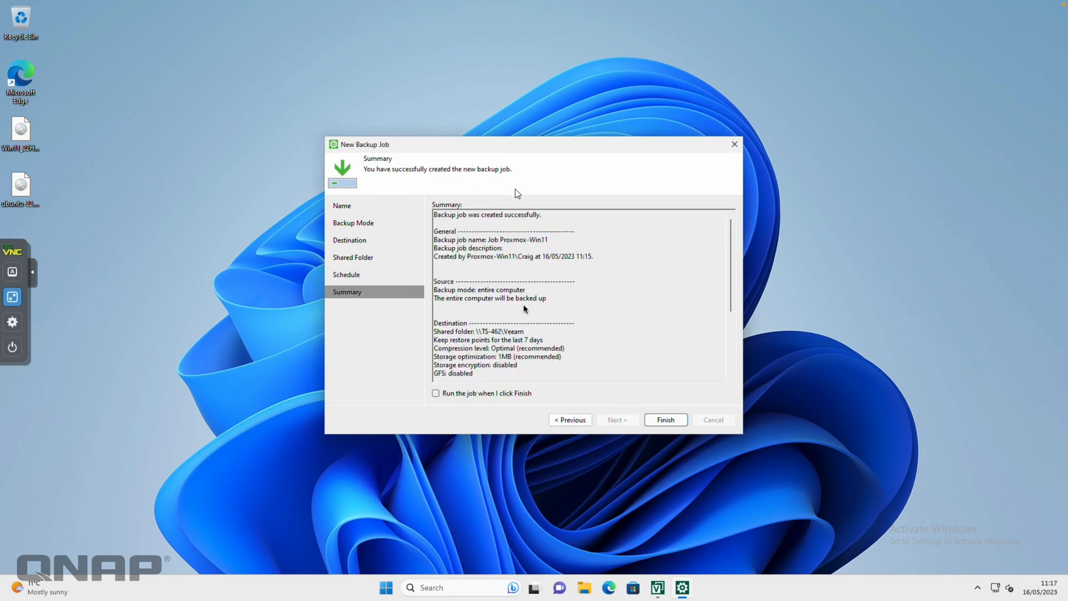
scroll("down", 3)
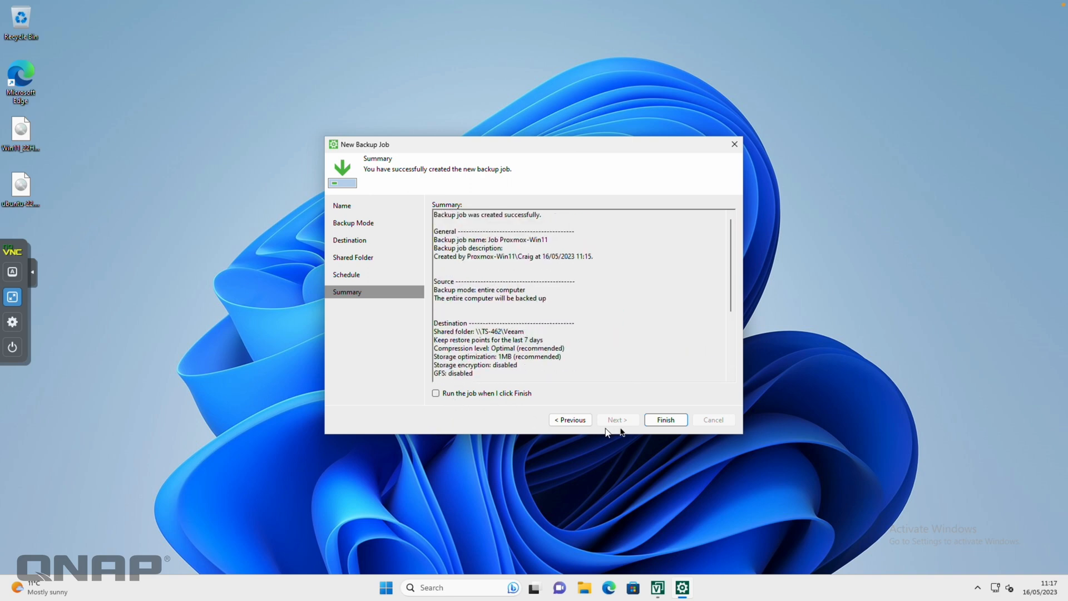
left_click(665, 419)
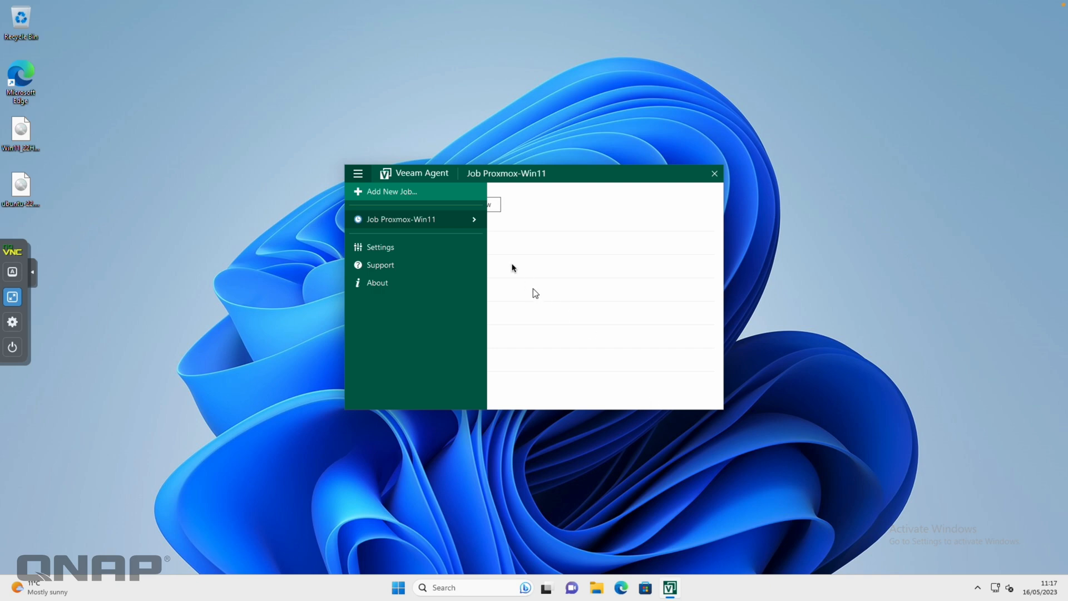
- Dismiss the side menu to show the Job Proxmox-Win11 status with last backup not started
left_click(409, 219)
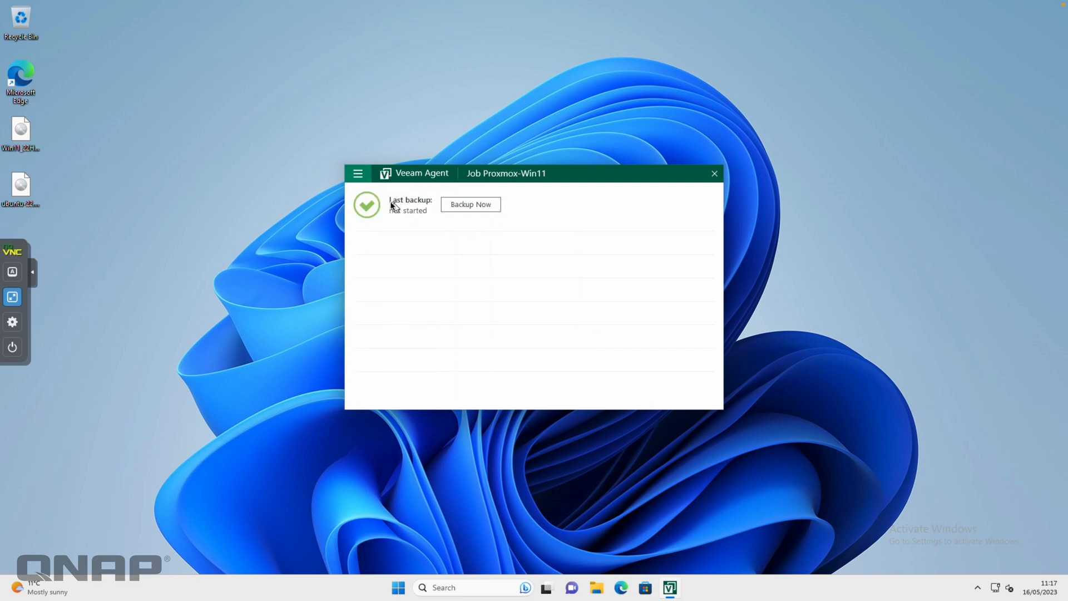
mouse_move(458, 231)
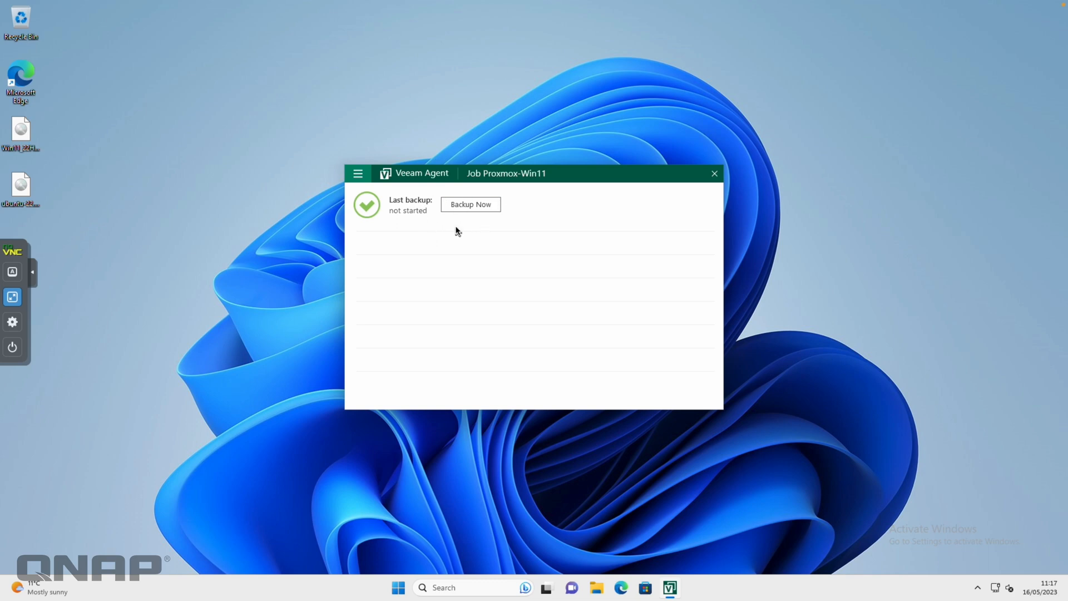
mouse_move(83, 291)
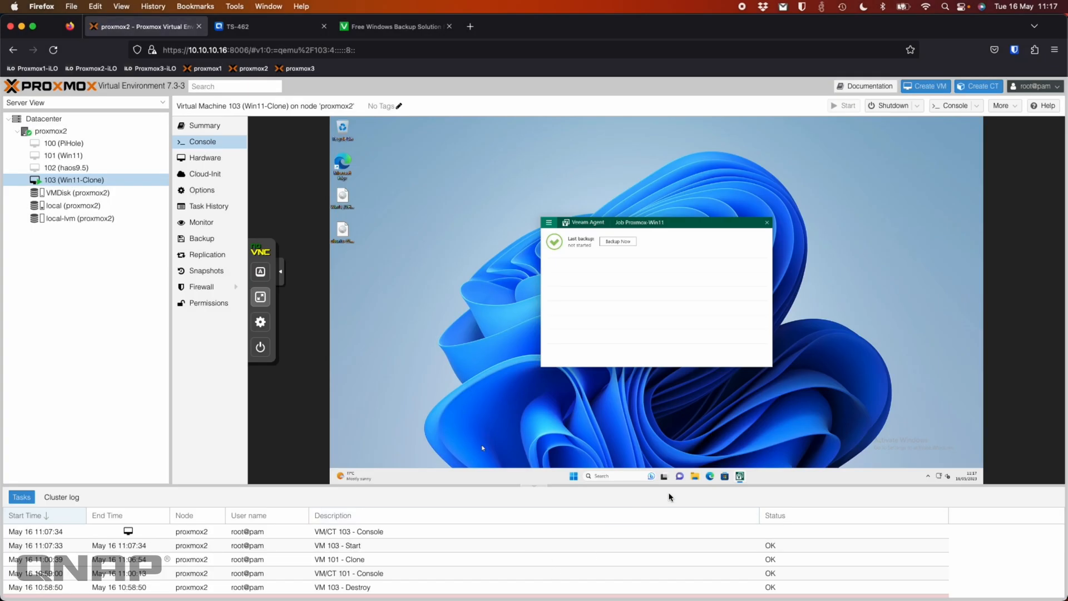
- Shut down the Win11-Clone virtual machine from its Windows start menu
left_click(573, 476)
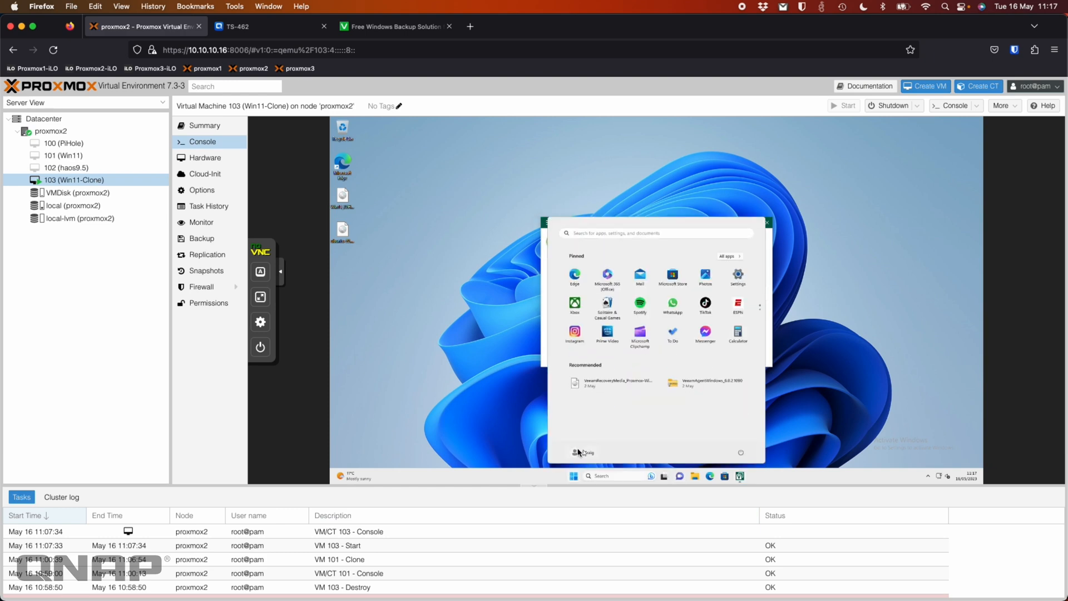
left_click(741, 451)
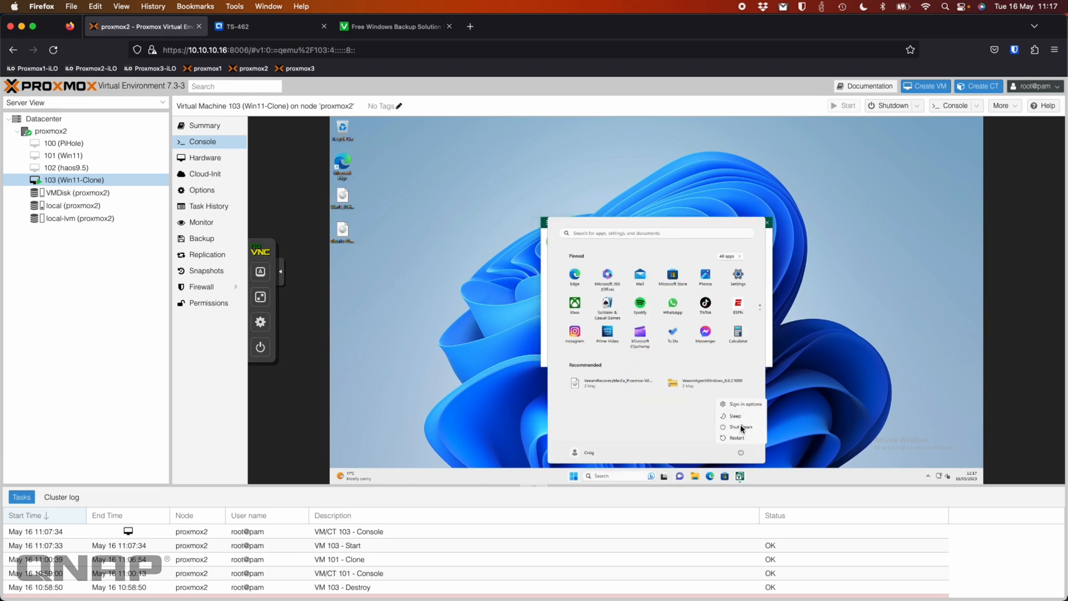
left_click(736, 427)
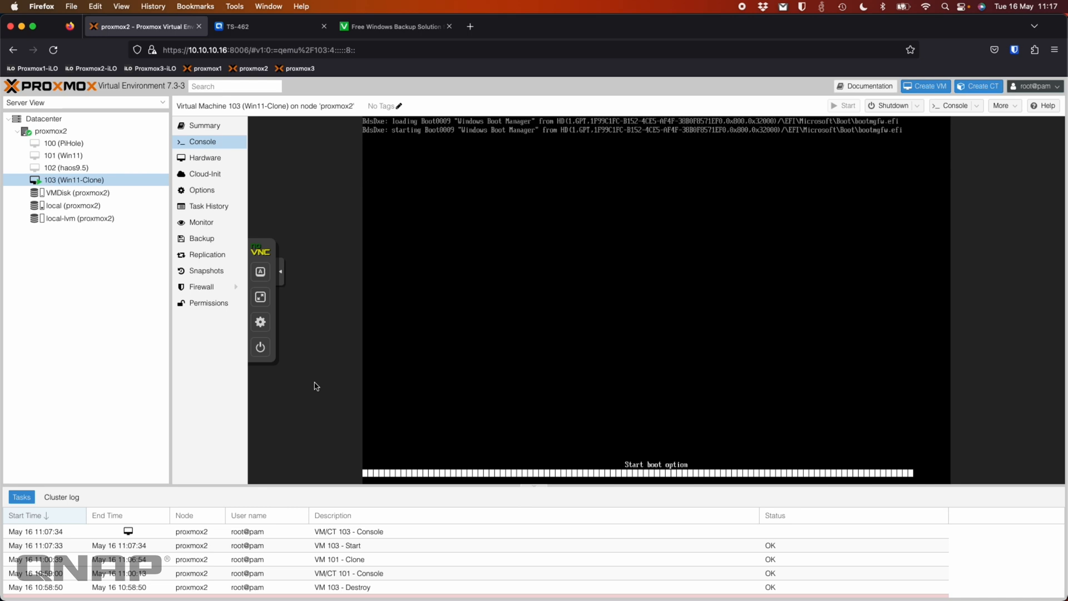
mouse_move(334, 347)
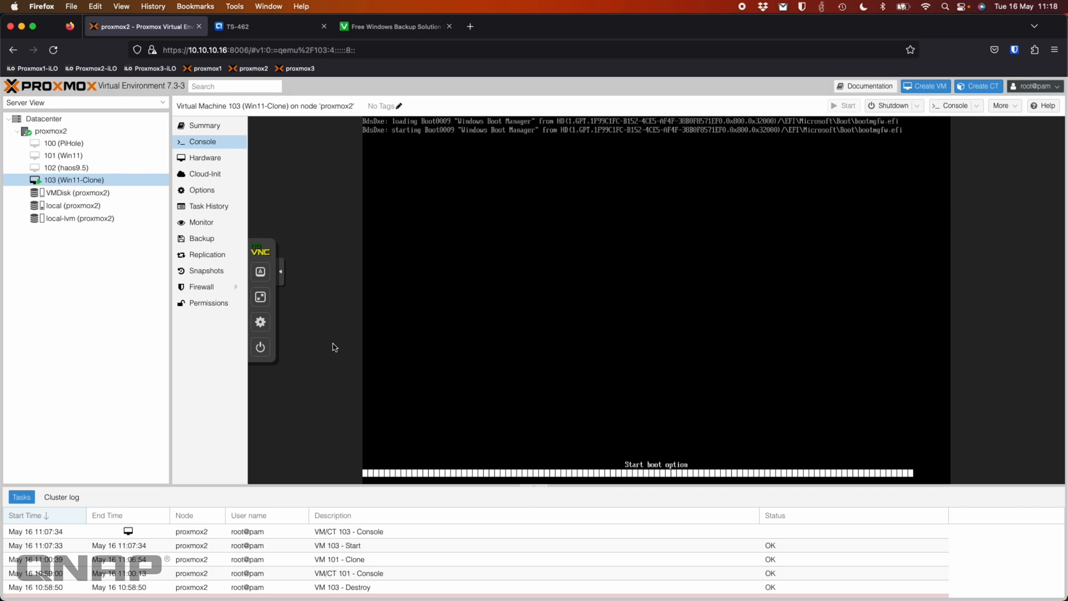
mouse_move(450, 379)
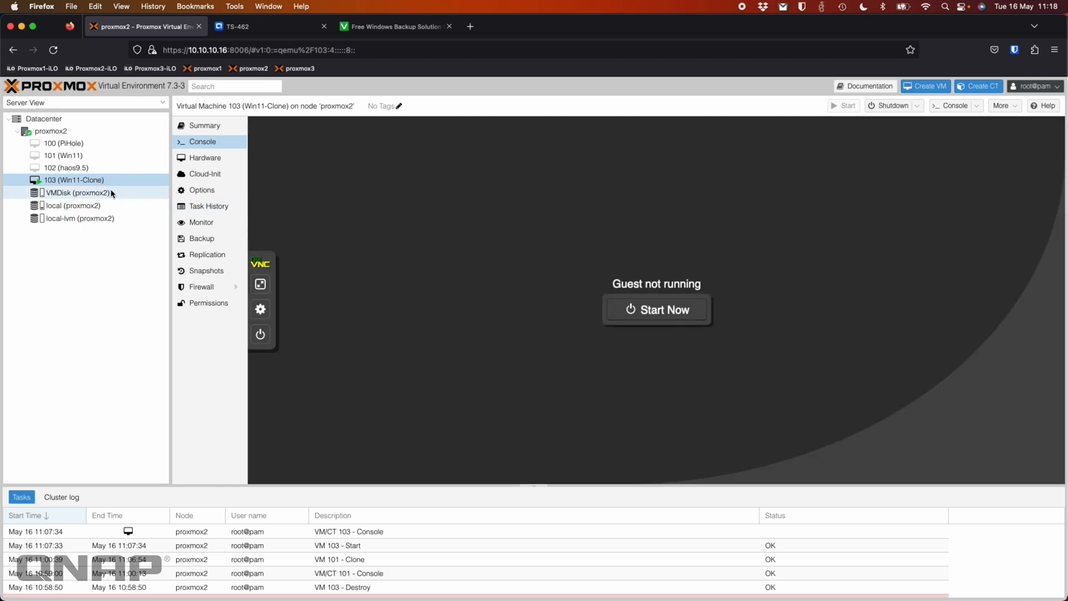
- Start VM 101 (Win11) in Proxmox and show its console full screen
left_click(53, 155)
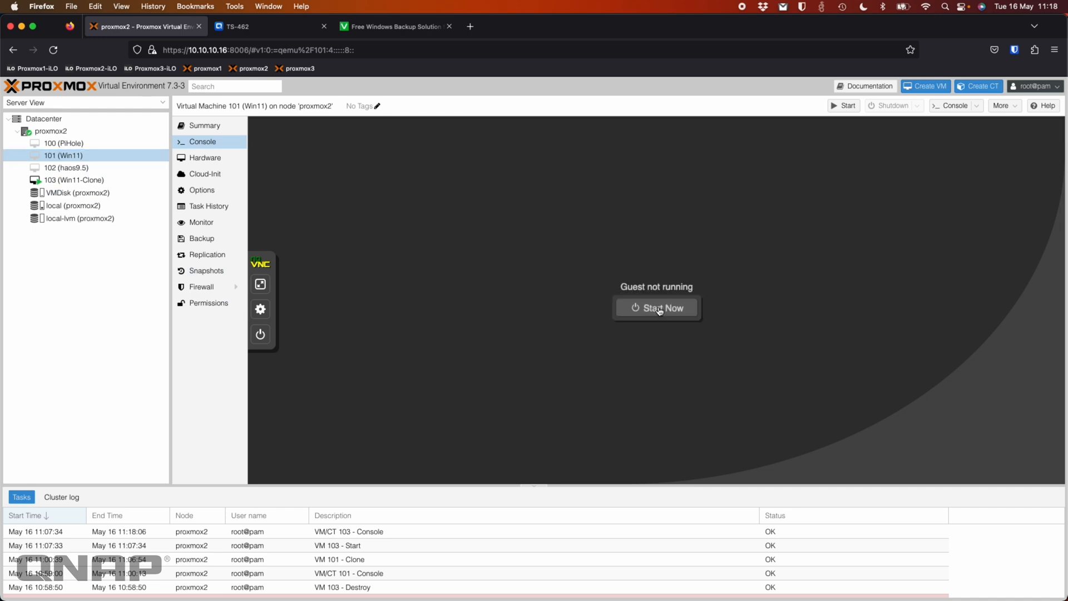
left_click(656, 307)
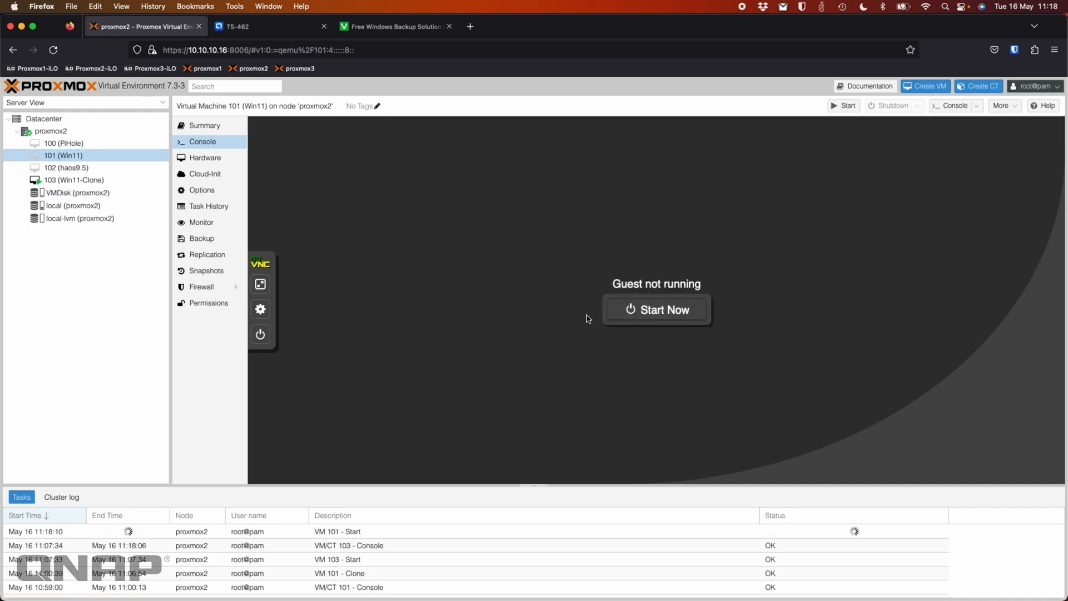
left_click(657, 310)
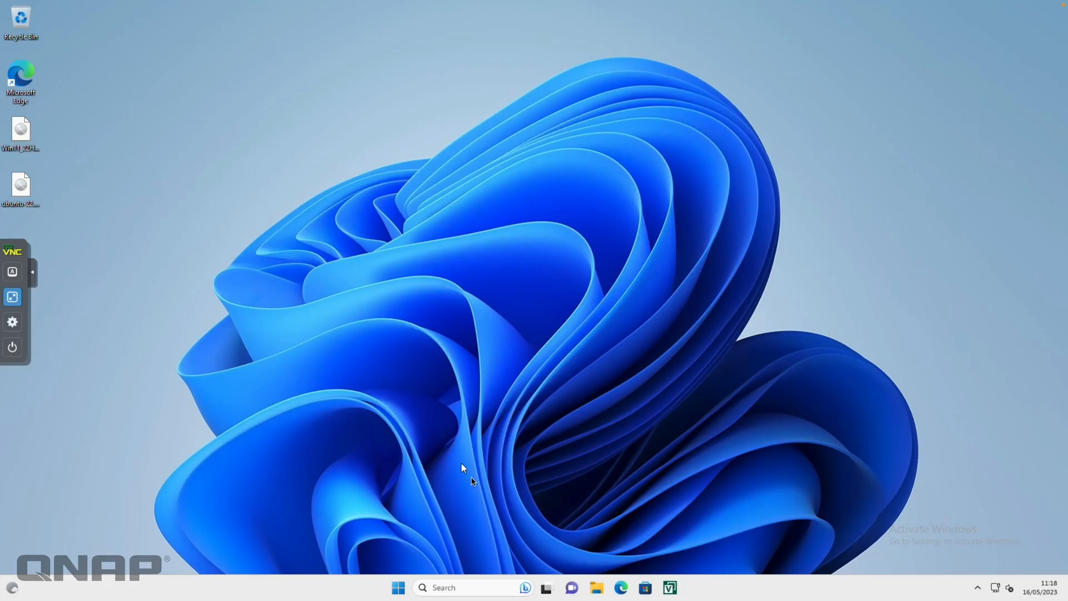
mouse_move(514, 335)
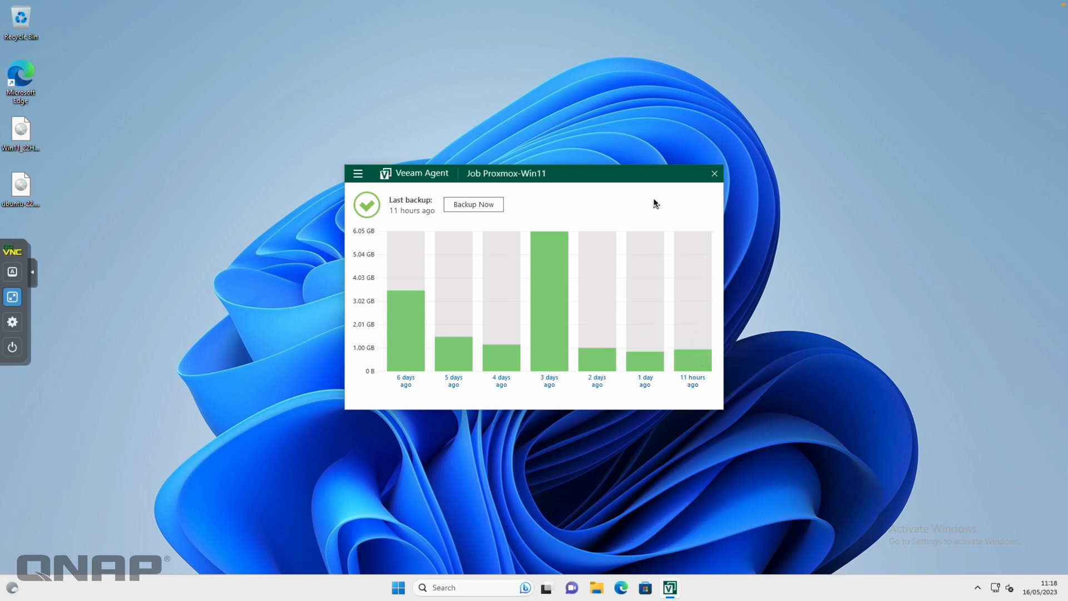
mouse_move(420, 304)
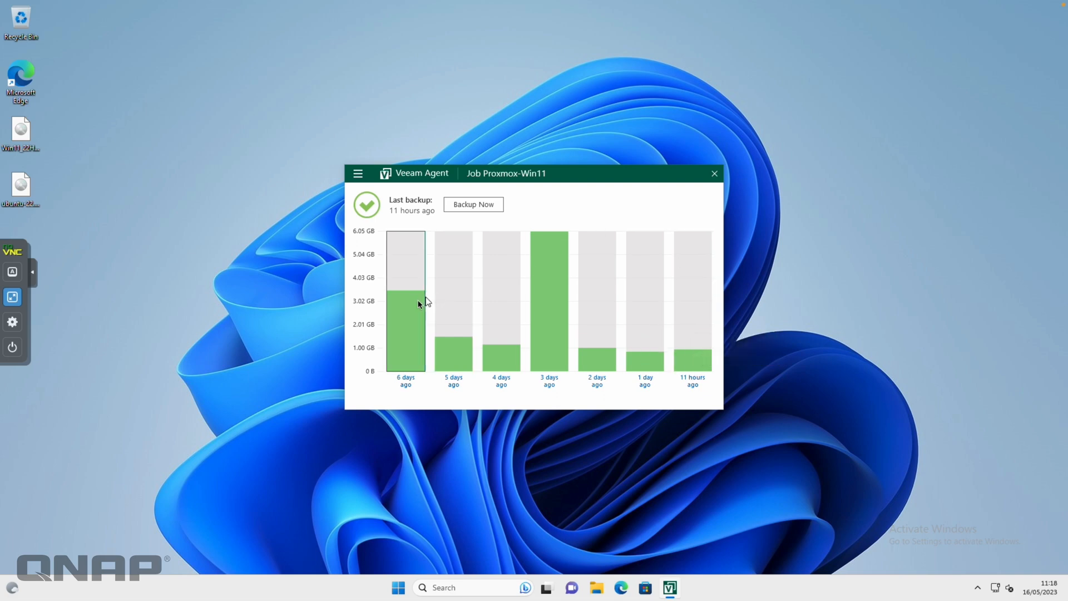
mouse_move(355, 195)
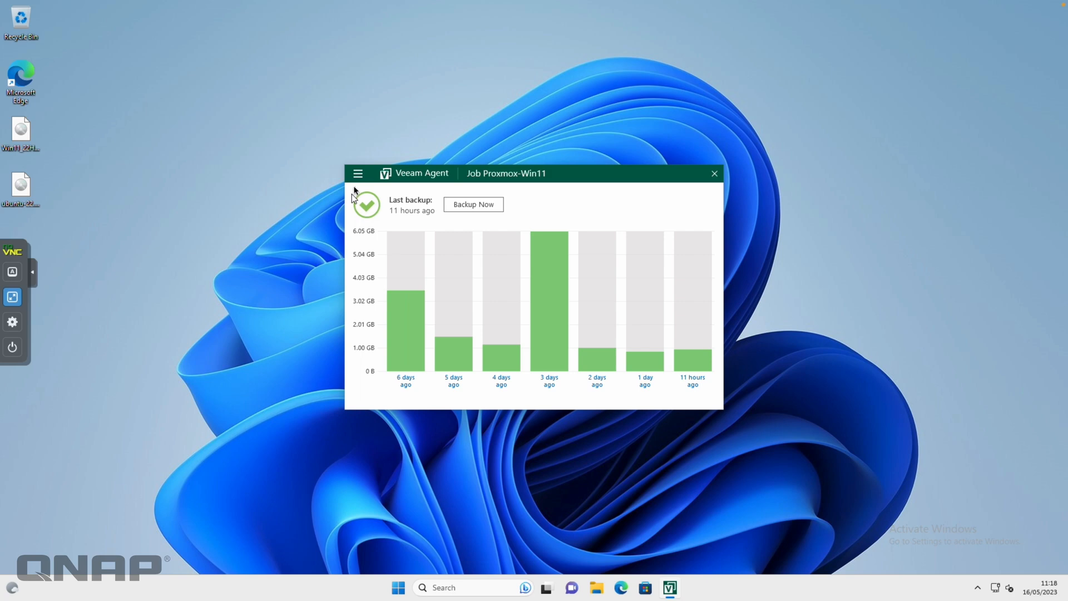
- Choose Restore file from the Job Proxmox-Win11 actions to show its restore points
left_click(357, 173)
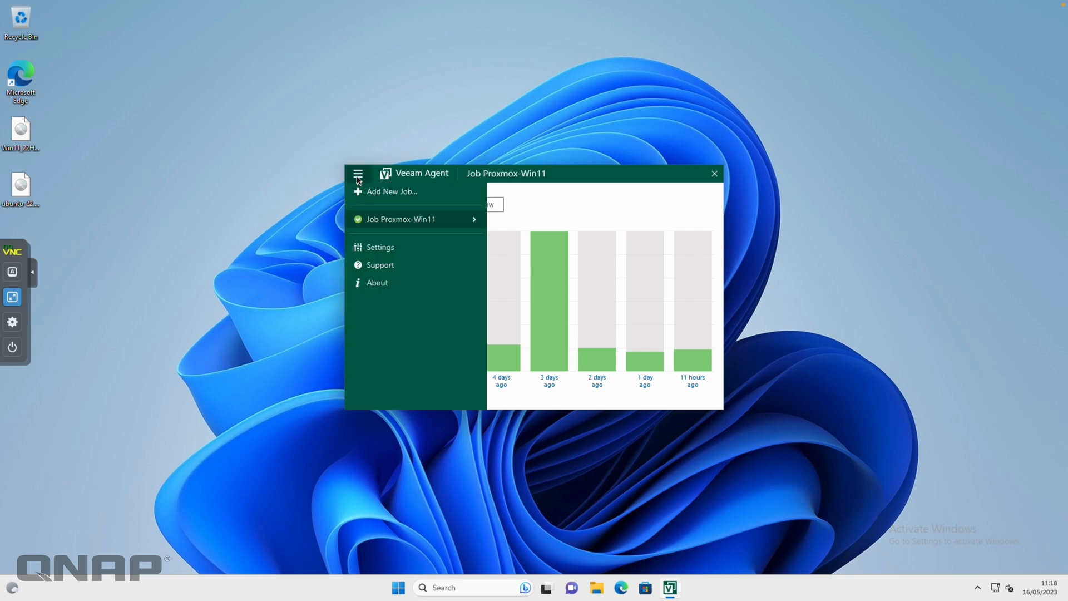
left_click(474, 219)
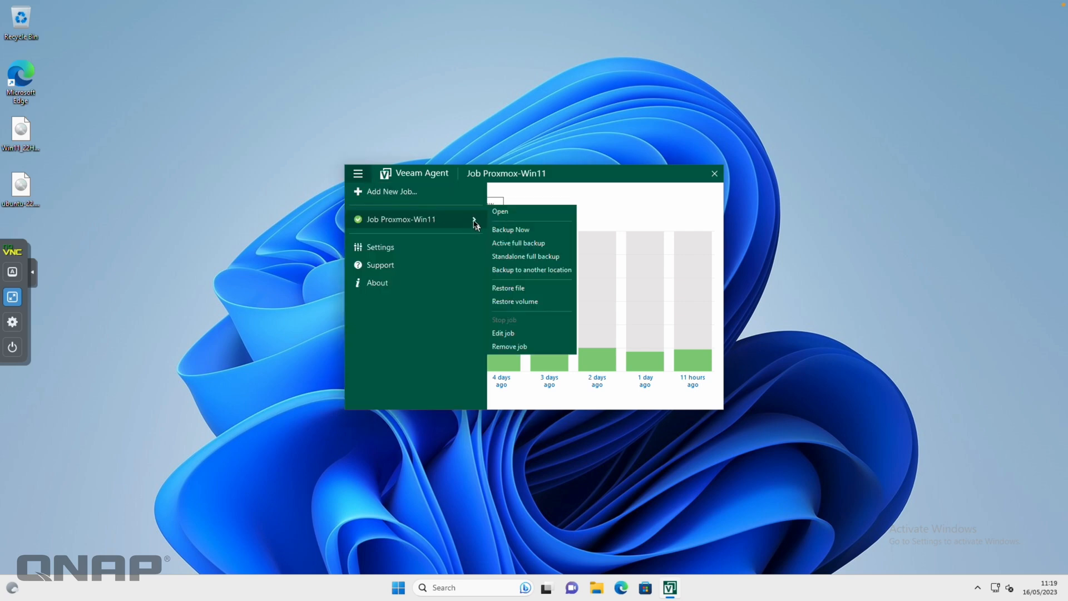
mouse_move(526, 347)
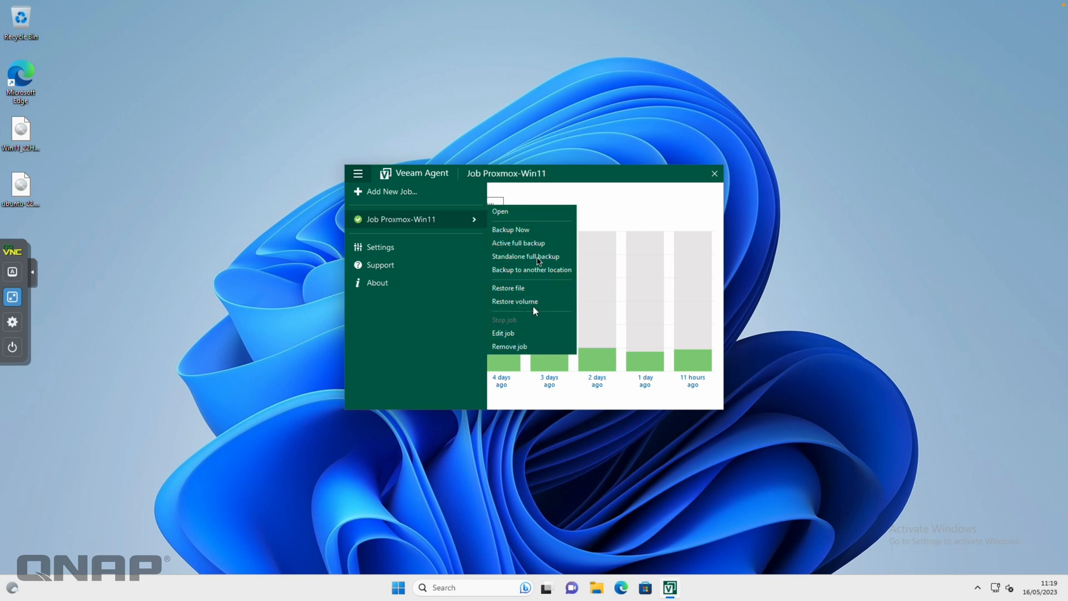
mouse_move(539, 290)
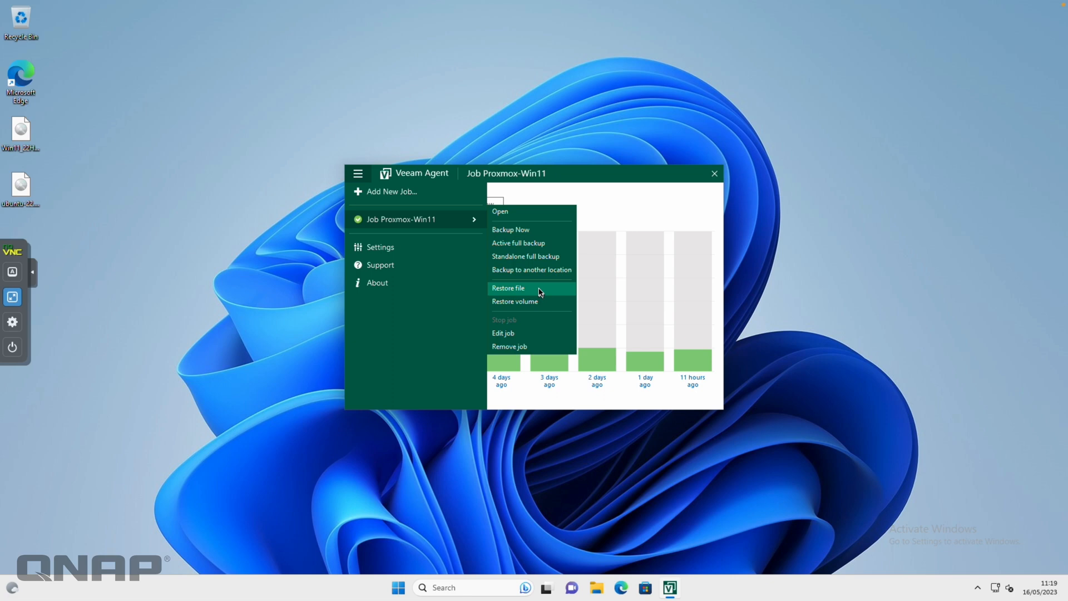
mouse_move(554, 224)
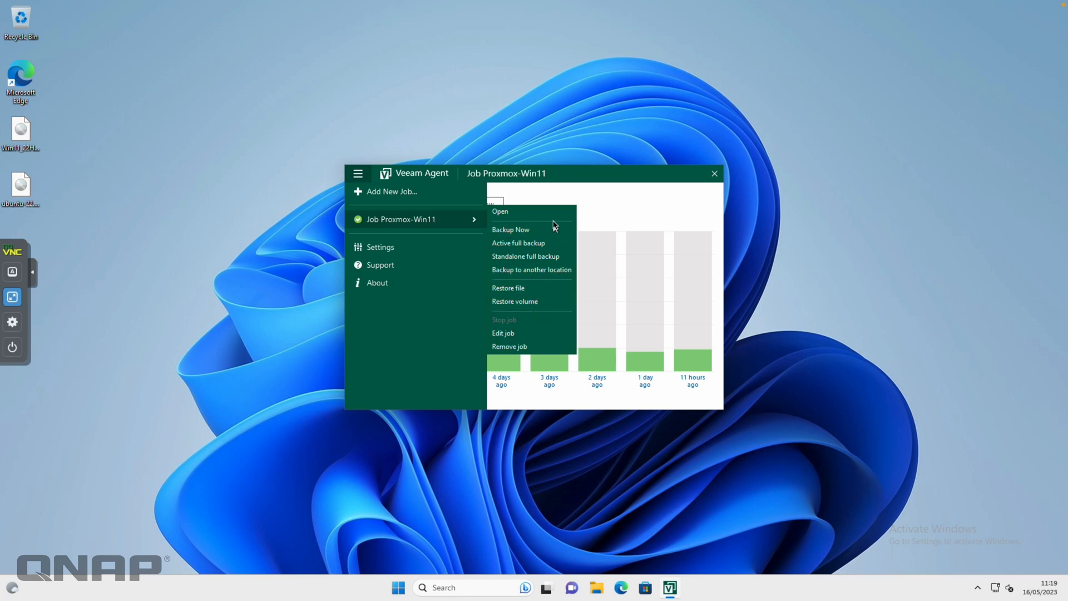
mouse_move(546, 311)
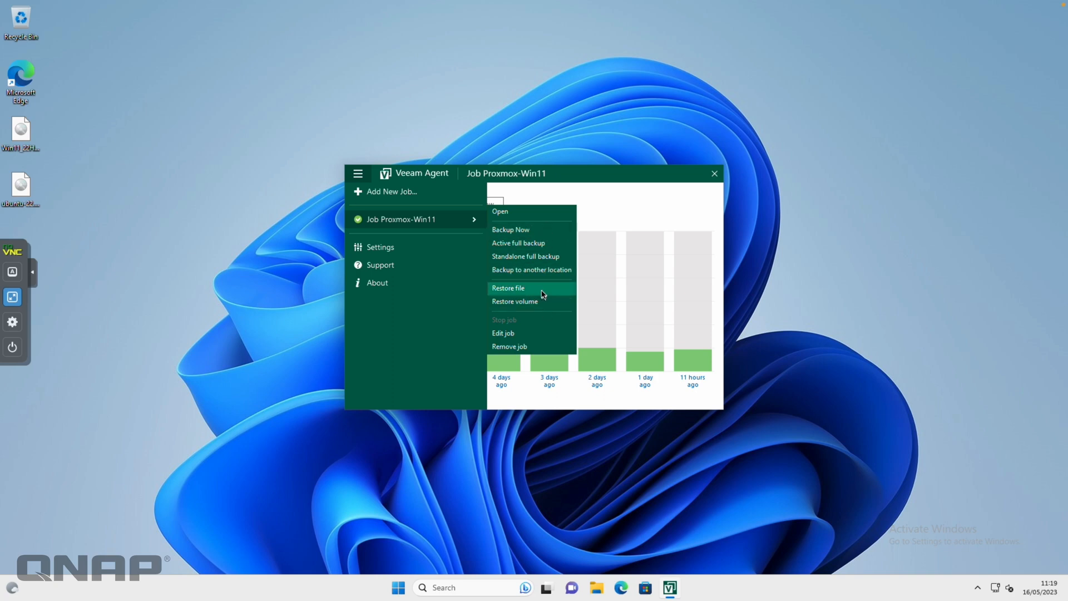
left_click(507, 287)
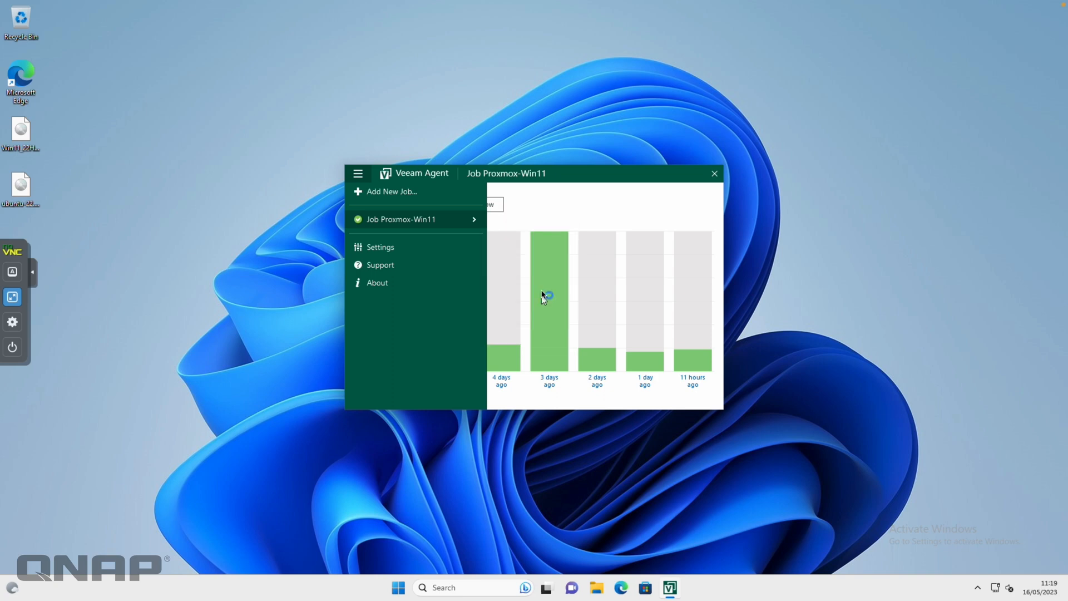
mouse_move(481, 394)
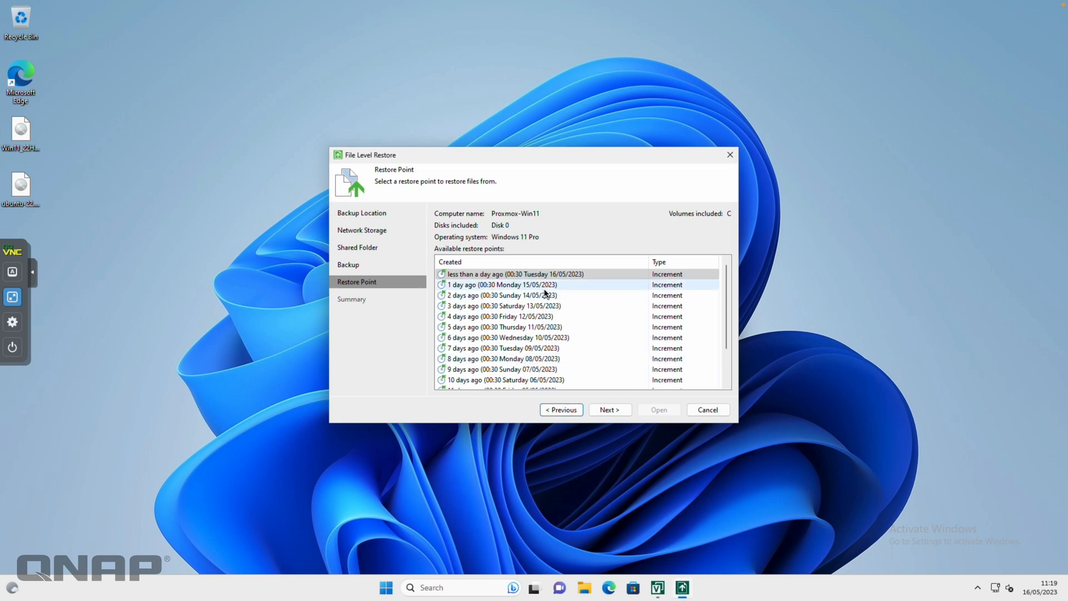
- Browse the daily restore points down to the first full backup, then cancel the File Level Restore wizard
scroll("down", 3)
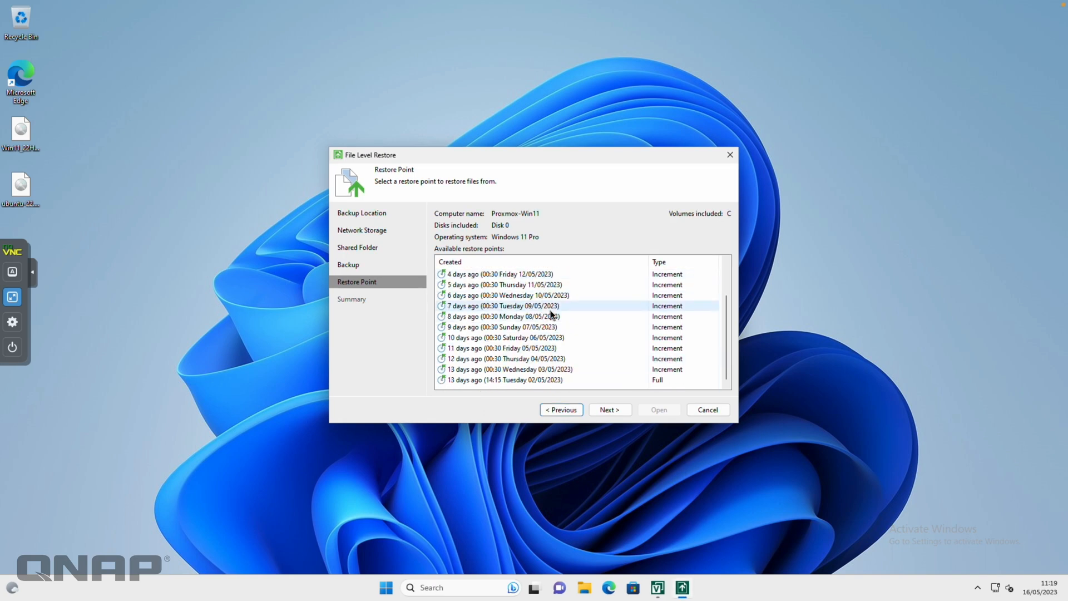
left_click(530, 380)
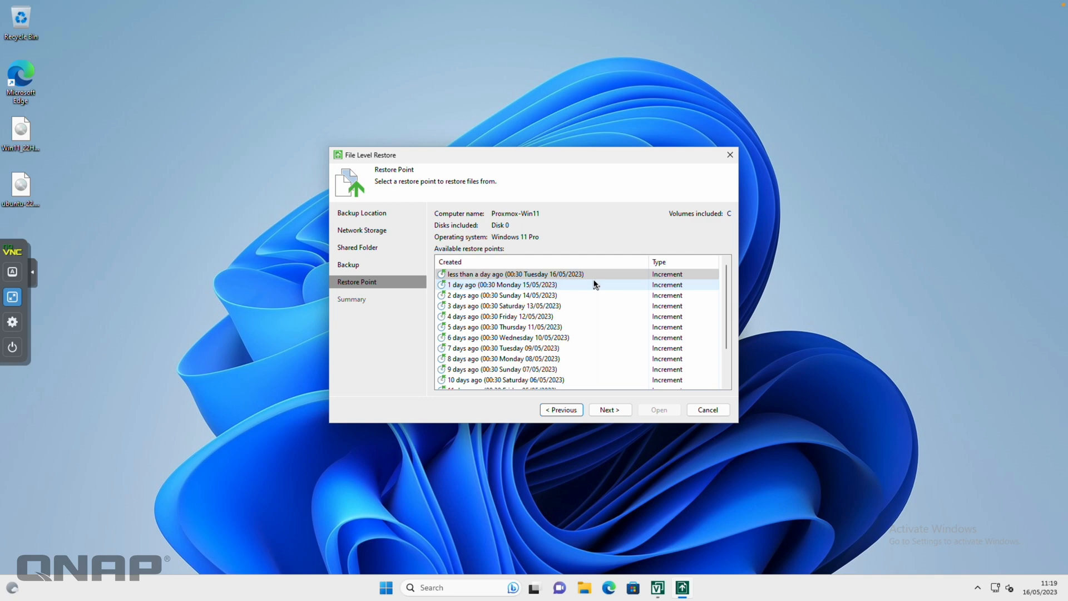
mouse_move(597, 283)
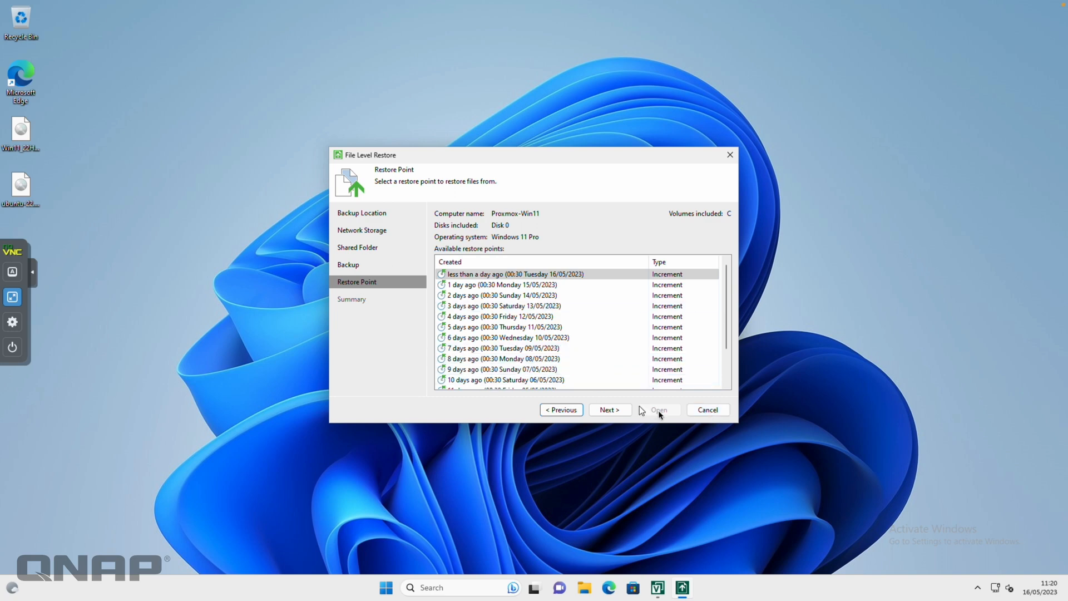
left_click(708, 410)
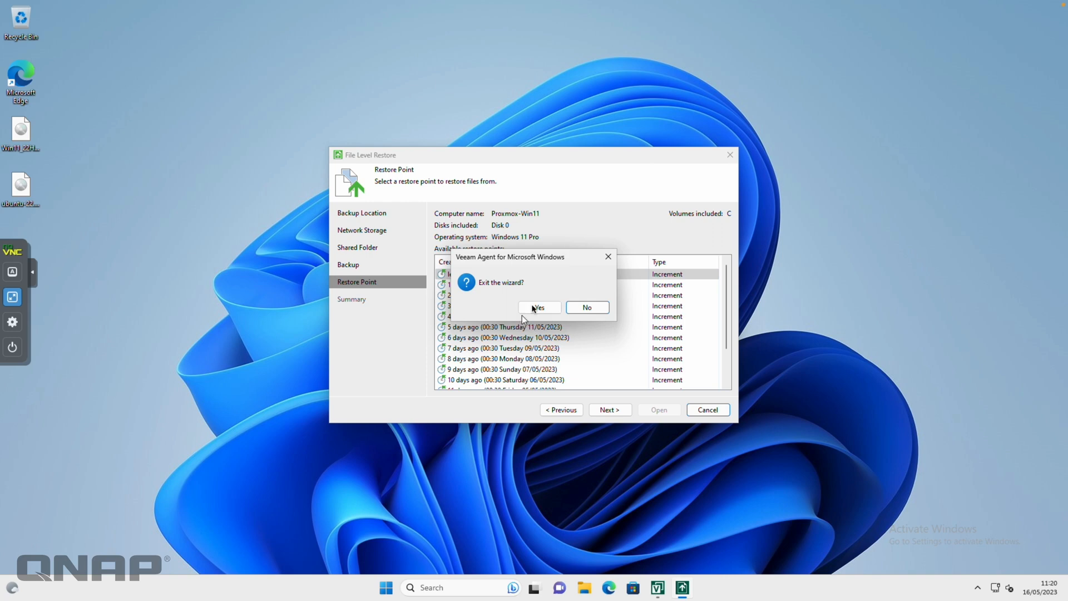
- Confirm exiting the wizard and return to Job Proxmox-Win11's backup history chart
left_click(539, 307)
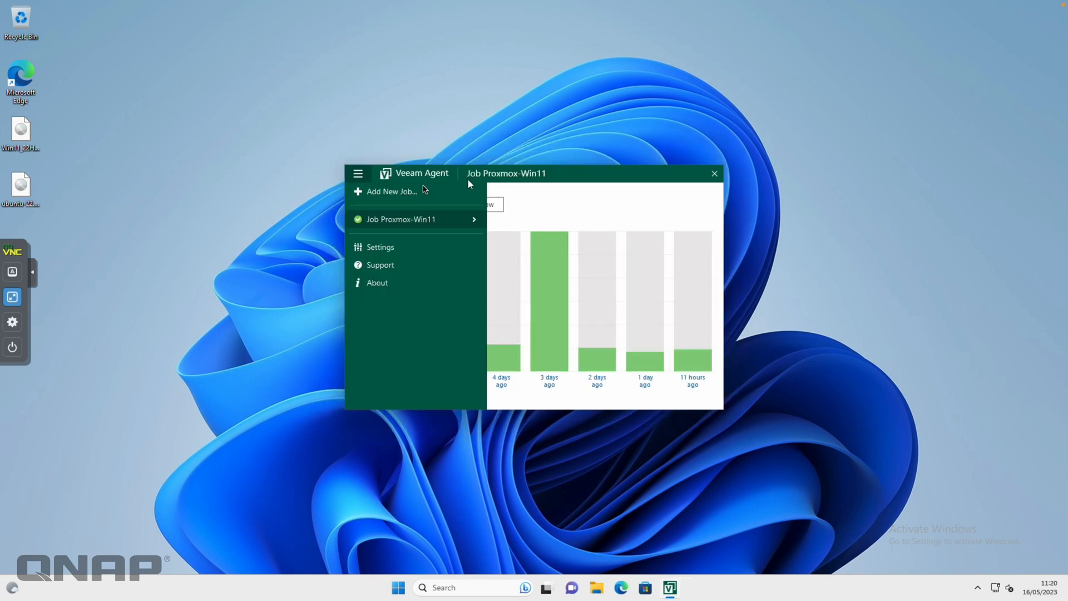
left_click(359, 172)
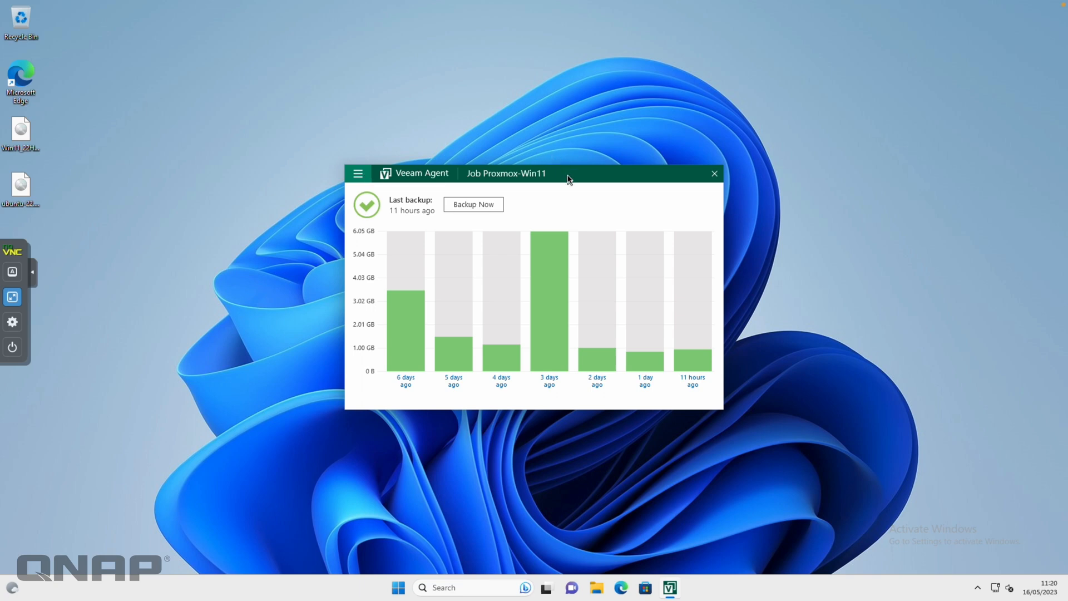
mouse_move(633, 183)
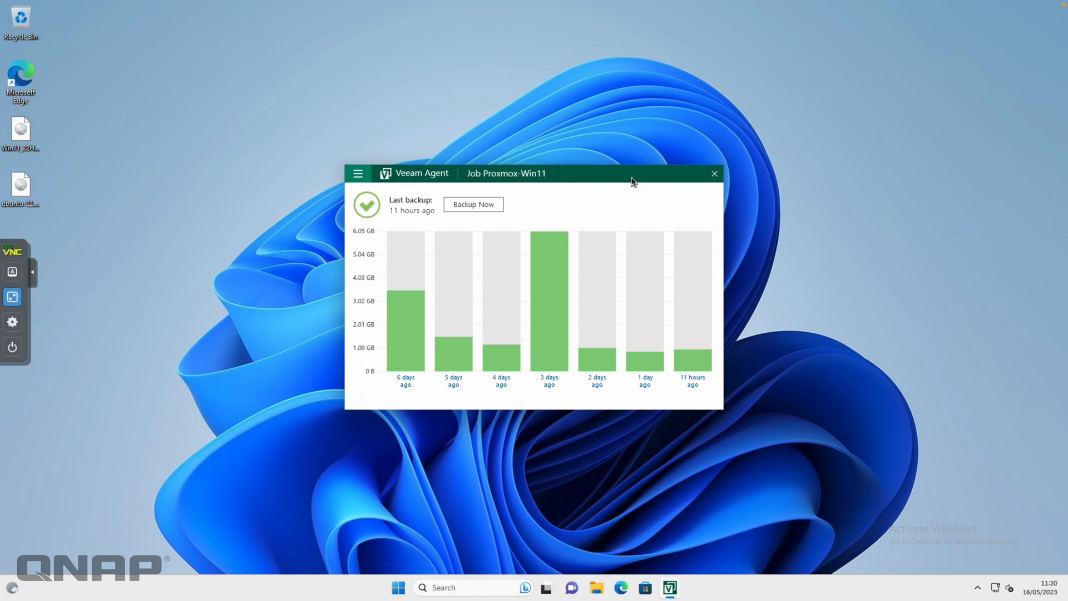